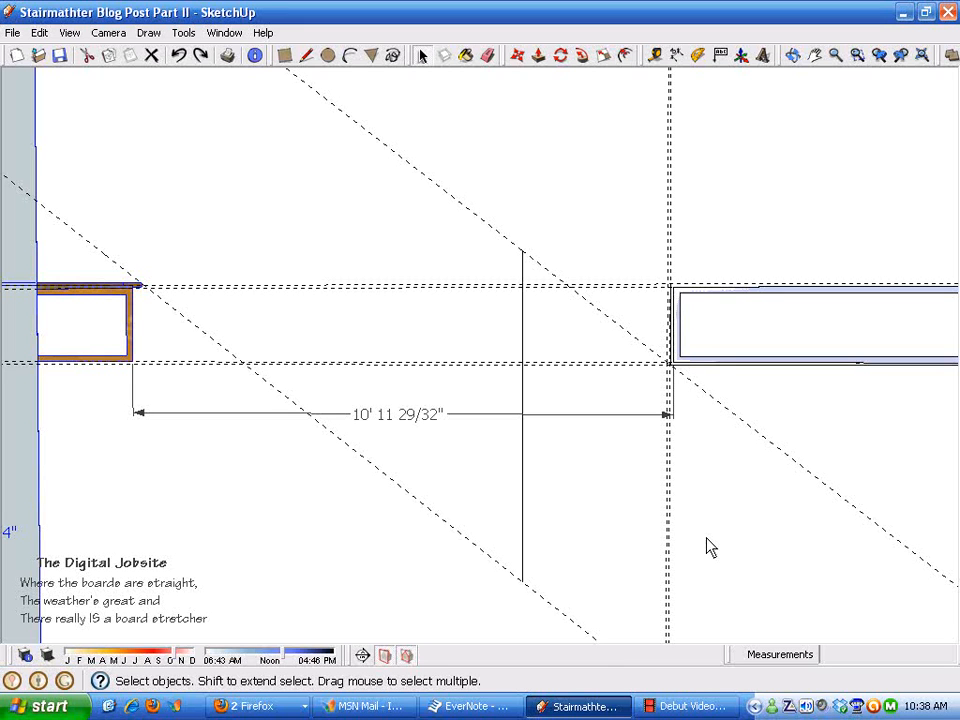
mouse_move(724, 496)
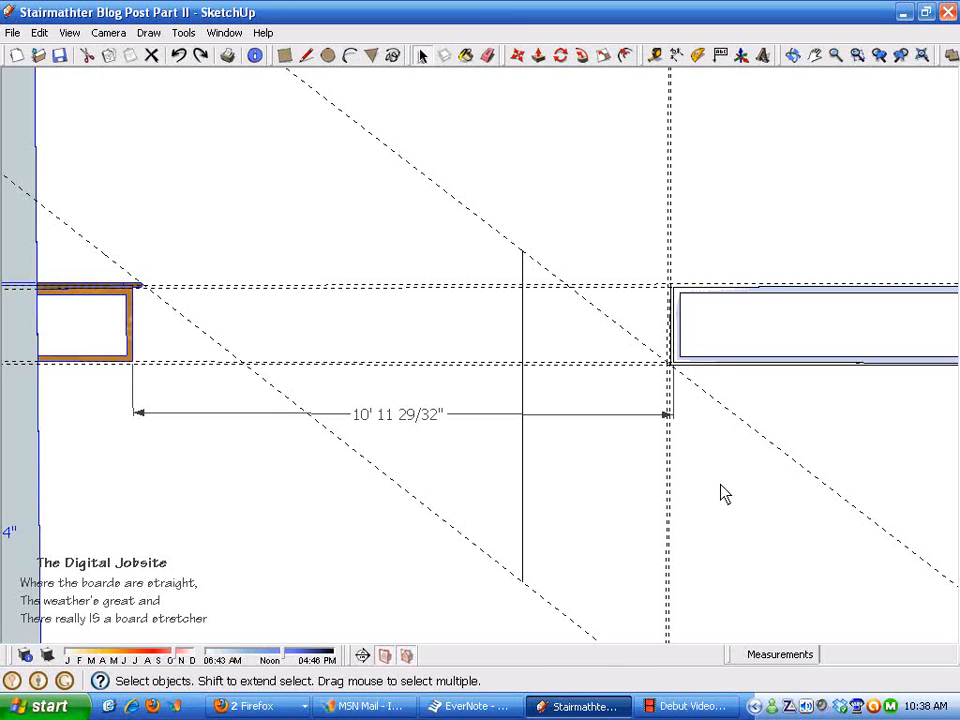
mouse_move(750, 588)
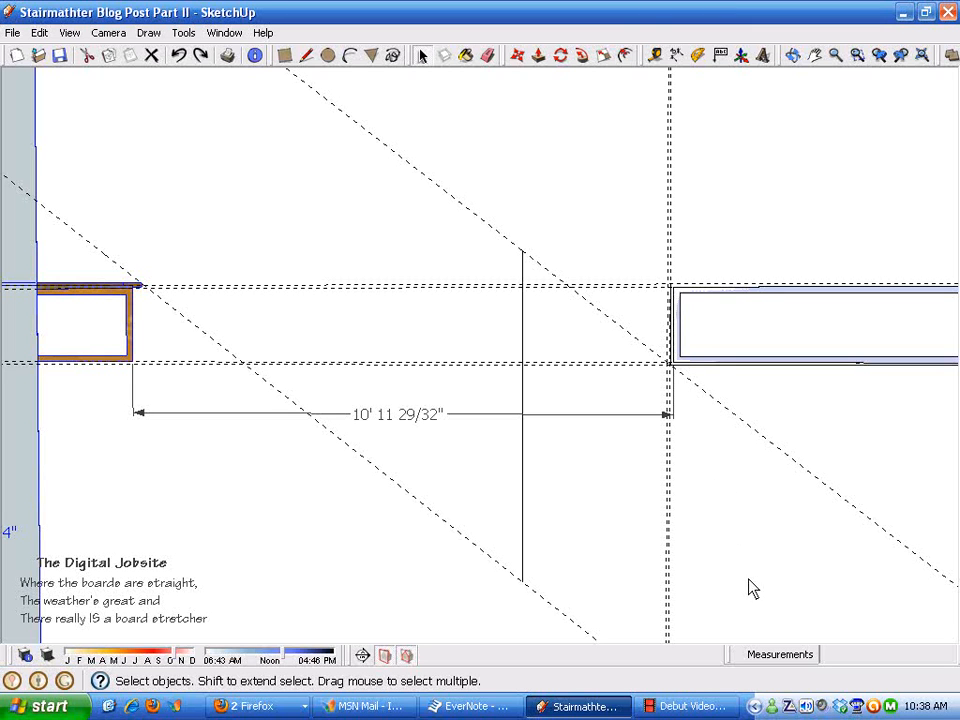
mouse_move(740, 586)
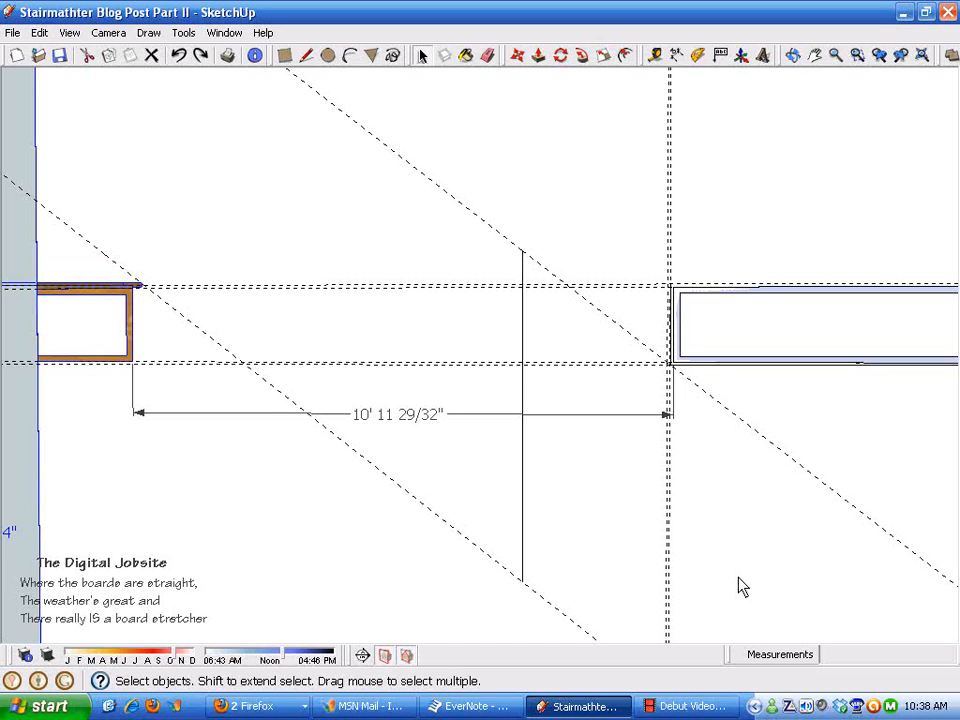
mouse_move(734, 616)
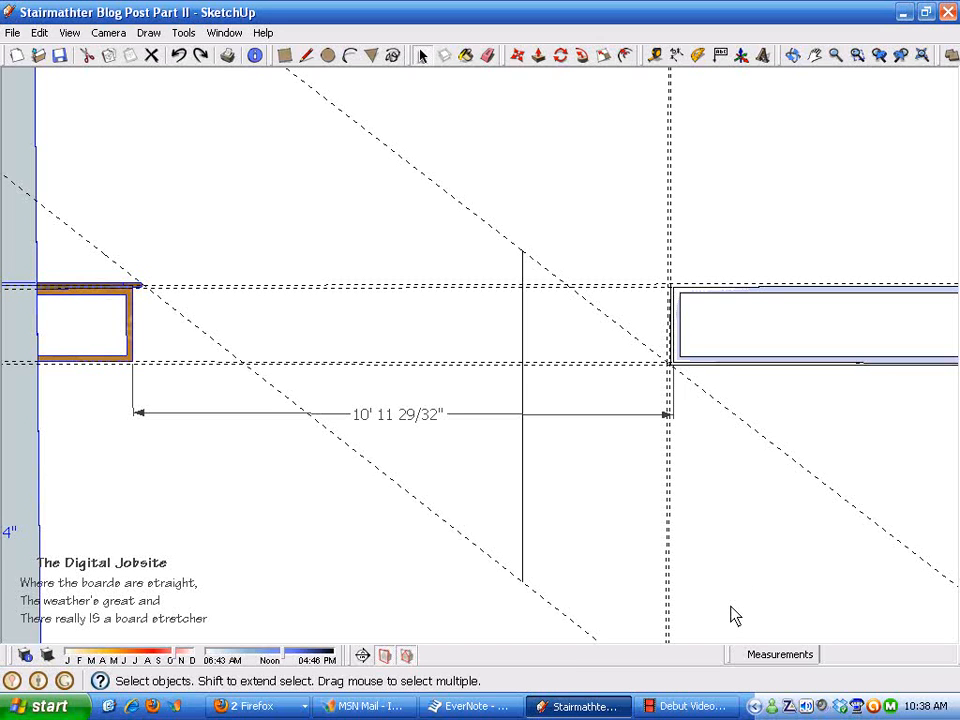
mouse_move(756, 566)
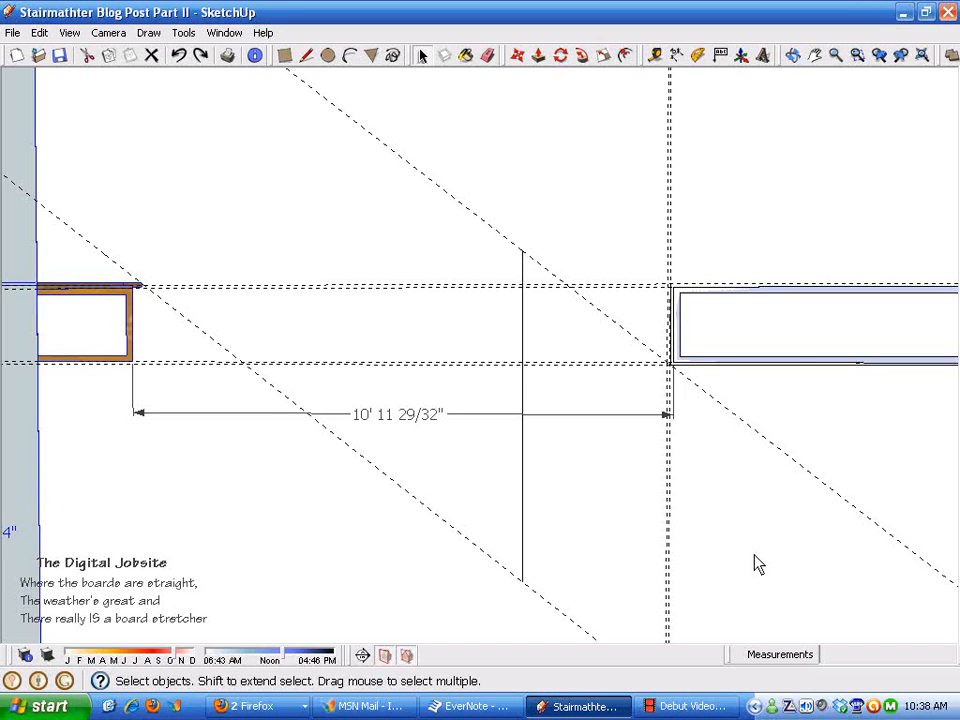
mouse_move(792, 512)
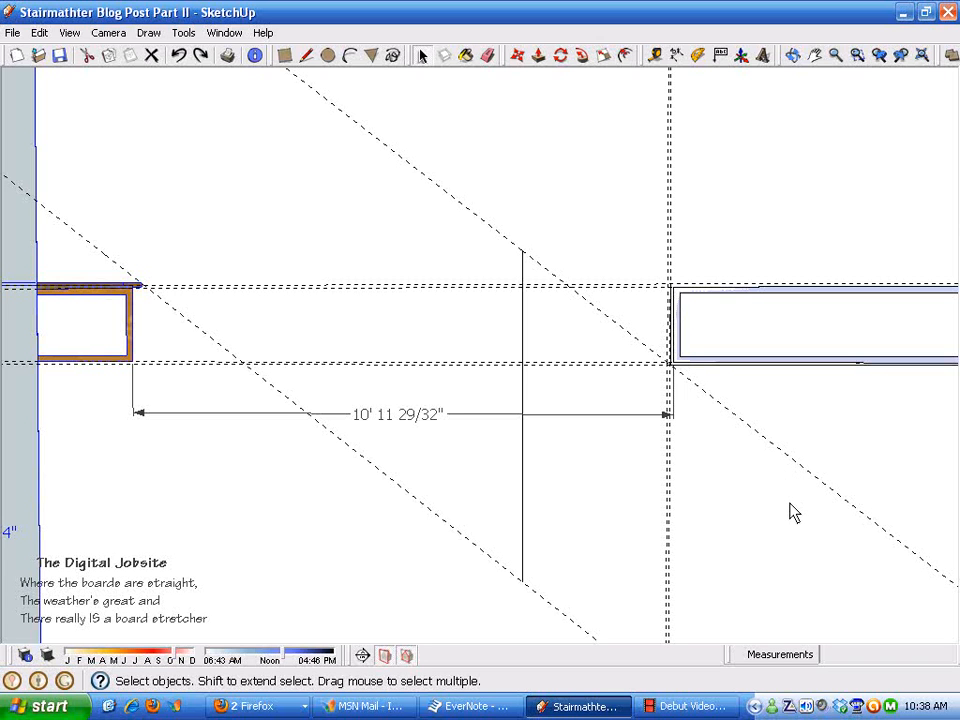
mouse_move(716, 516)
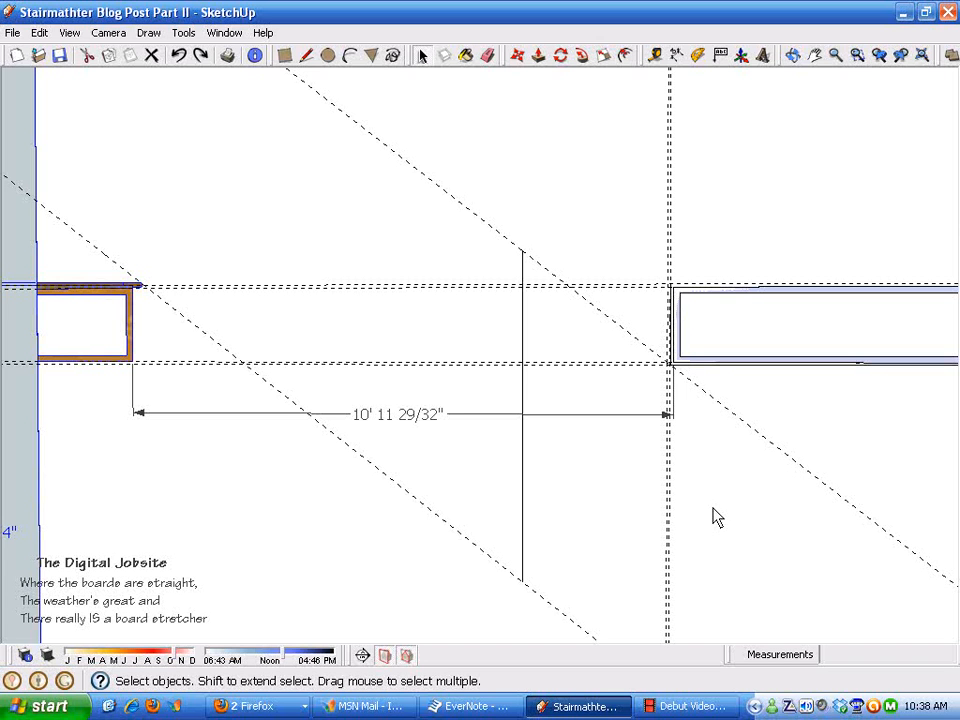
mouse_move(804, 536)
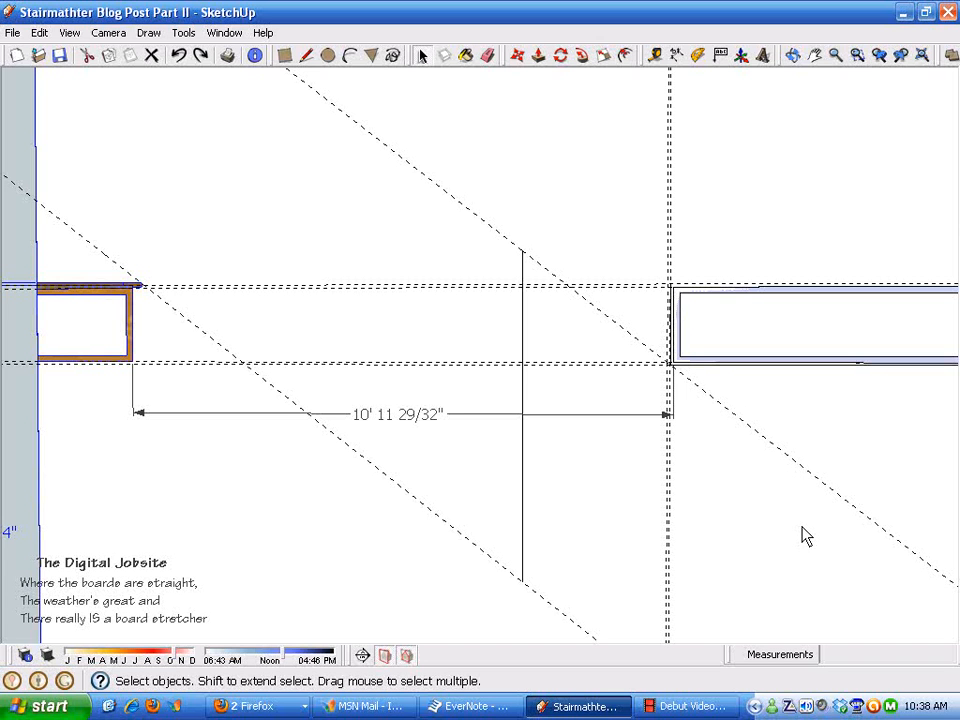
mouse_move(712, 268)
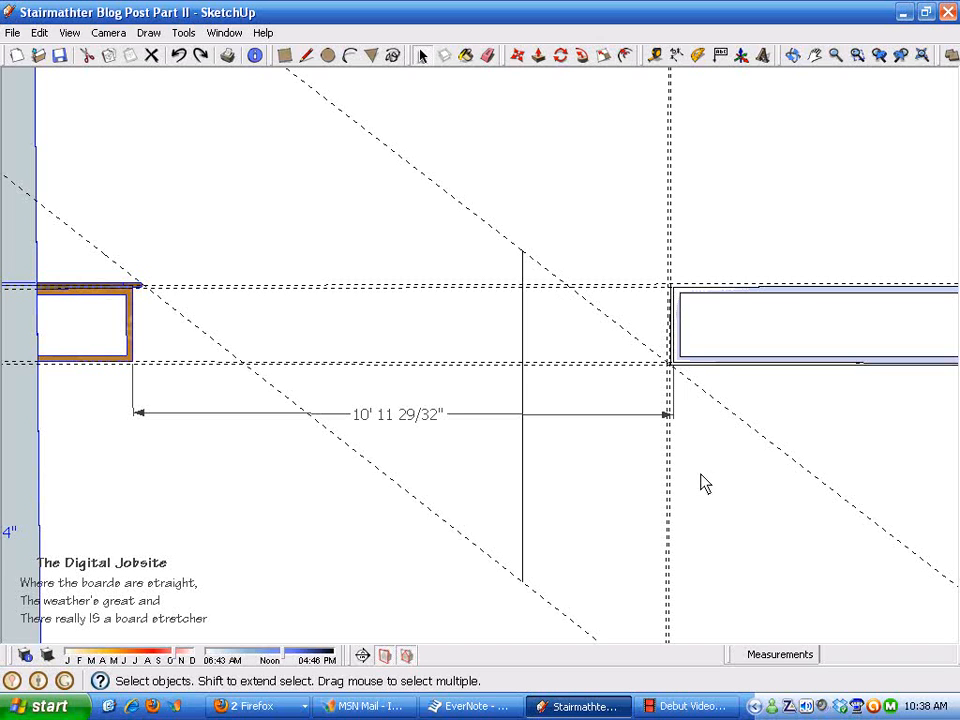
mouse_move(96, 488)
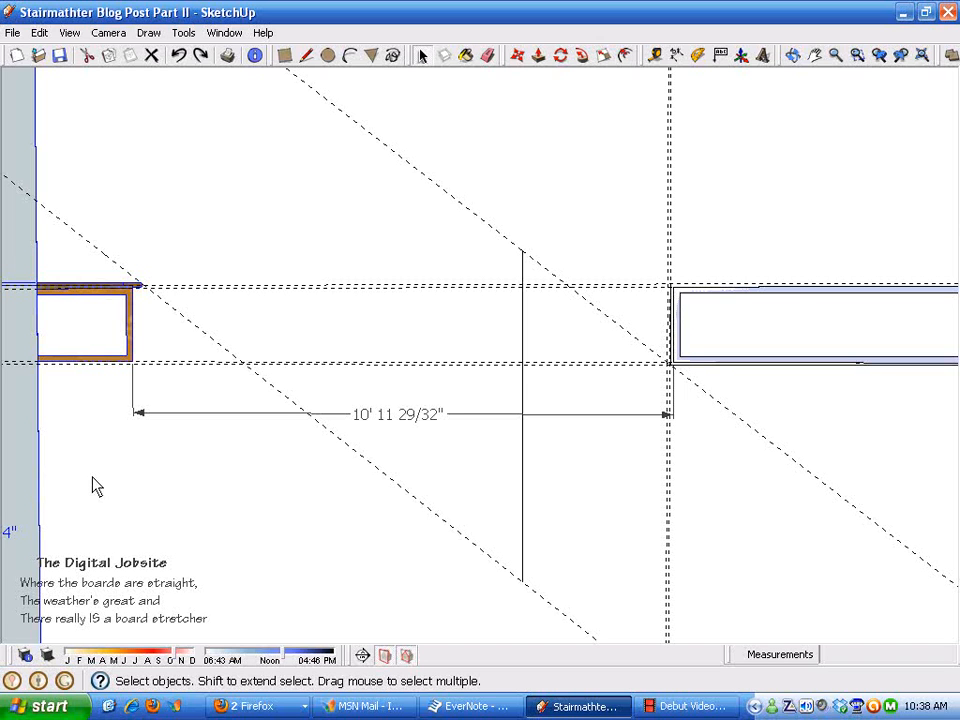
mouse_move(136, 330)
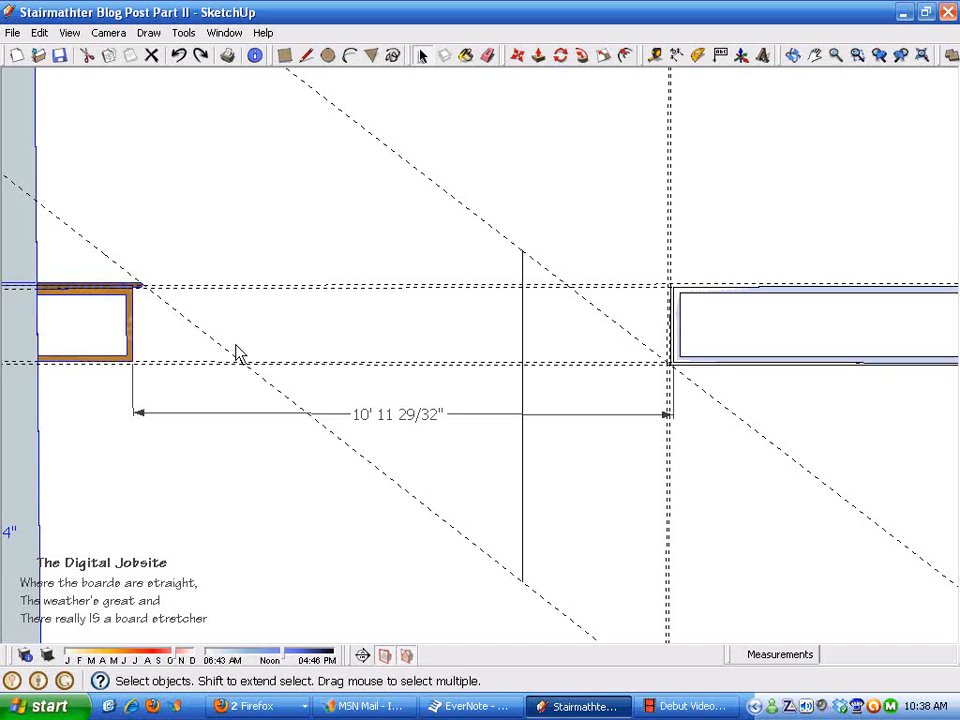
mouse_move(328, 384)
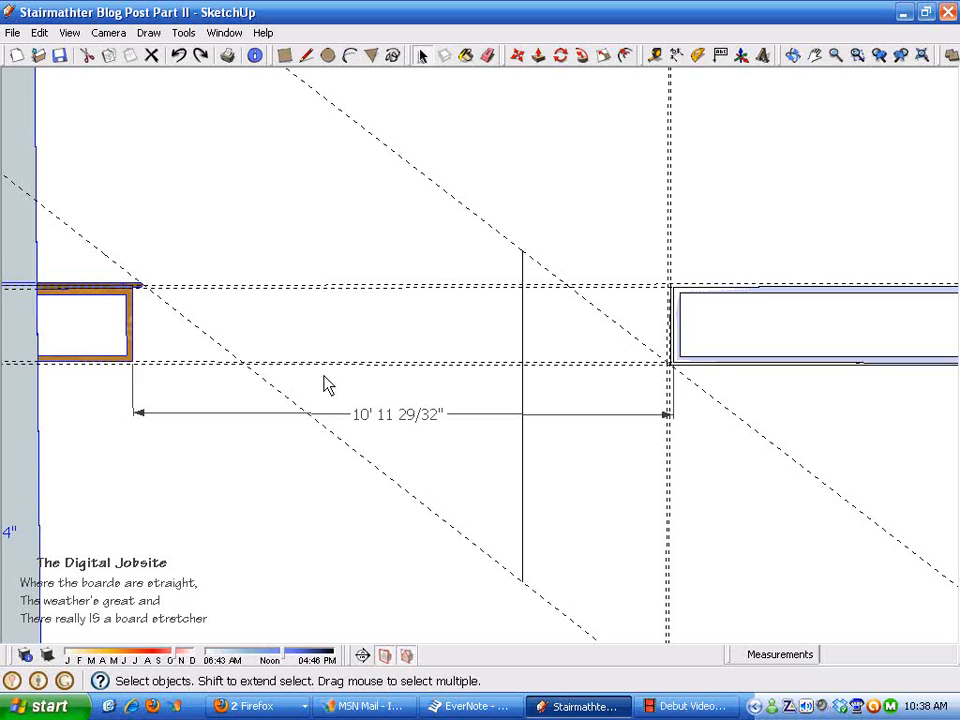
mouse_move(384, 424)
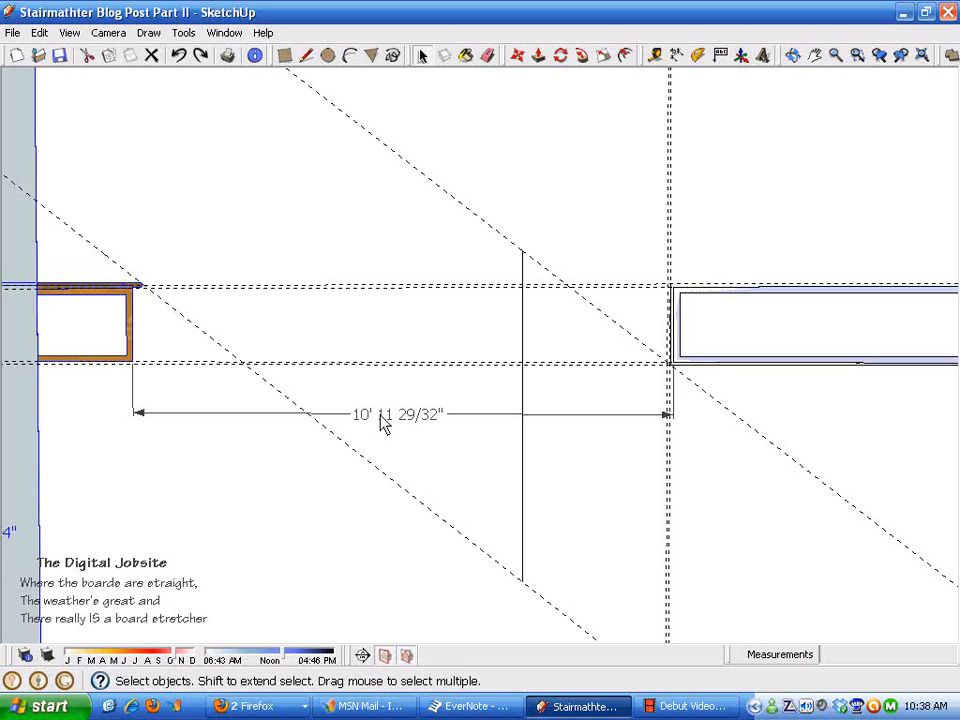
mouse_move(740, 400)
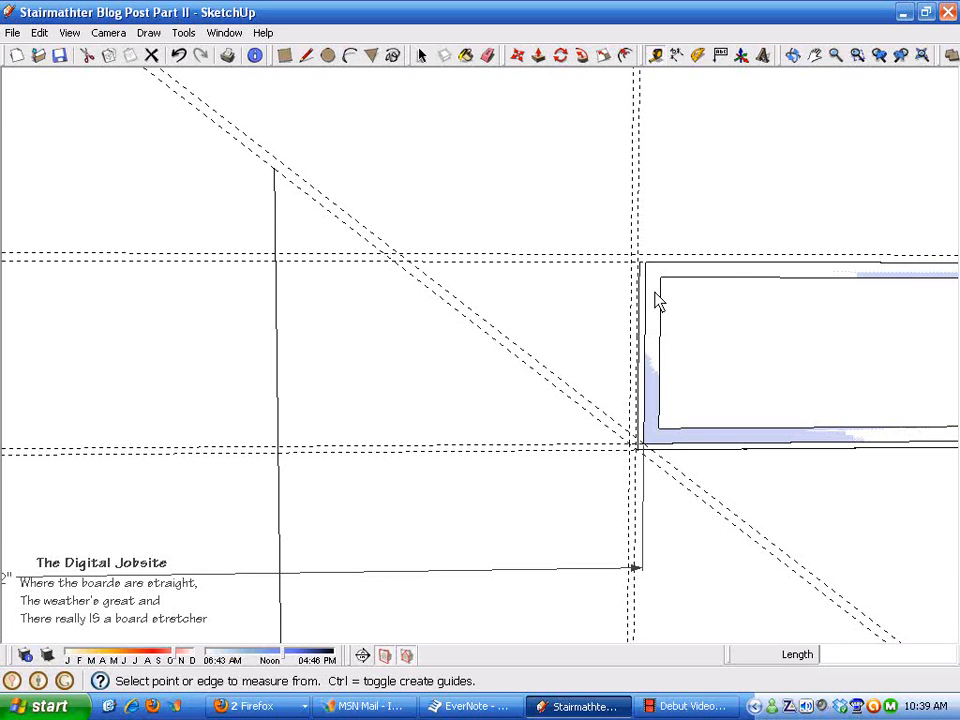
Draw the thin board rectangle starting from the guide intersection toward the framing.
left_click(650, 290)
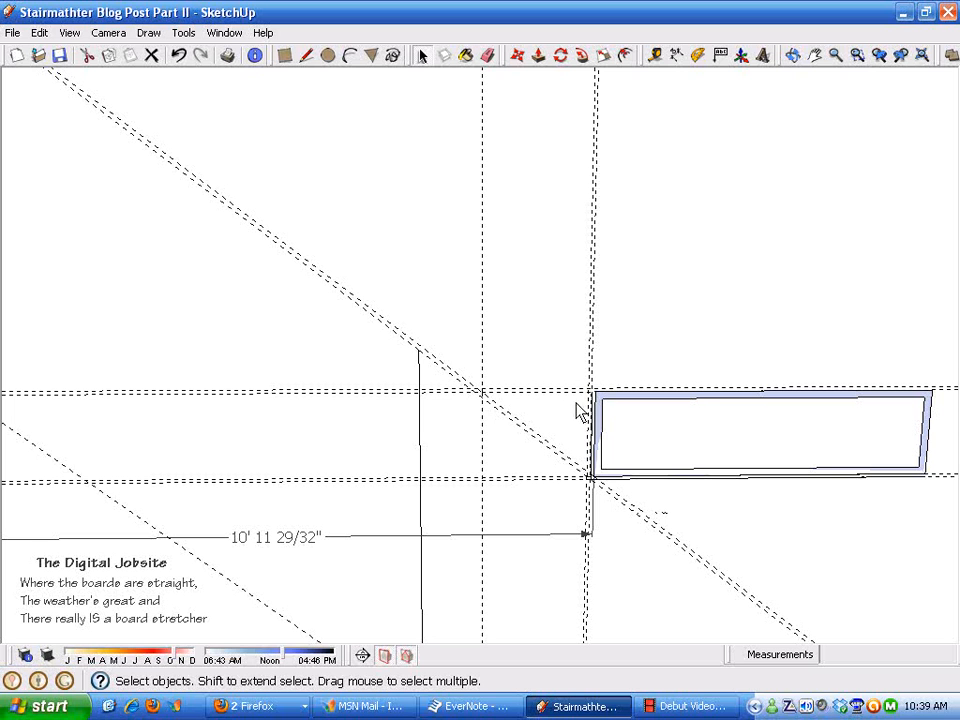
mouse_move(532, 96)
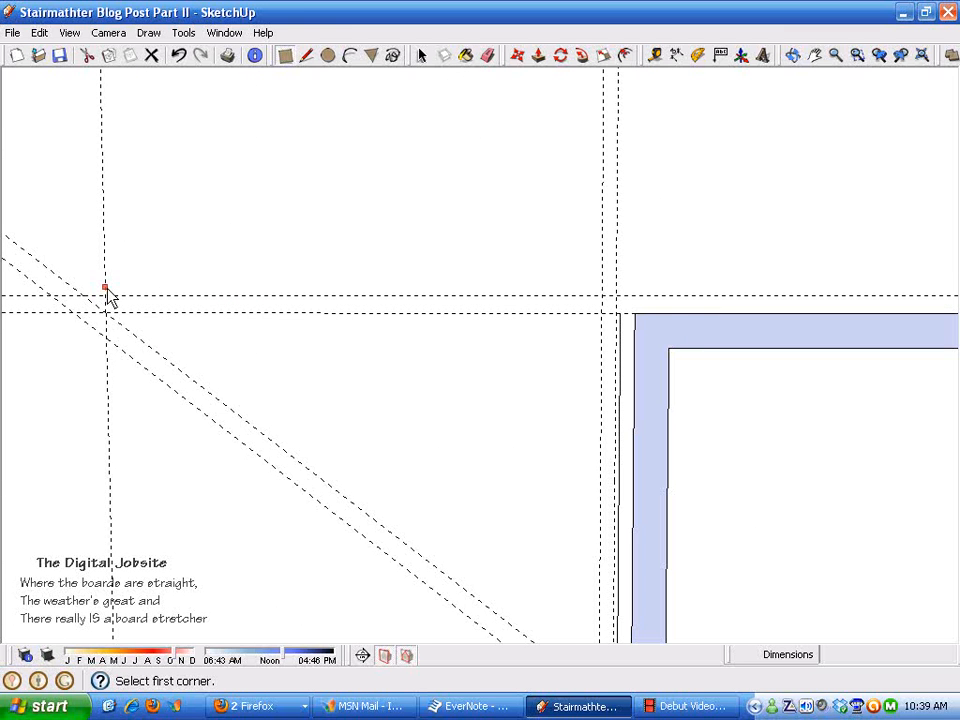
left_click(104, 294)
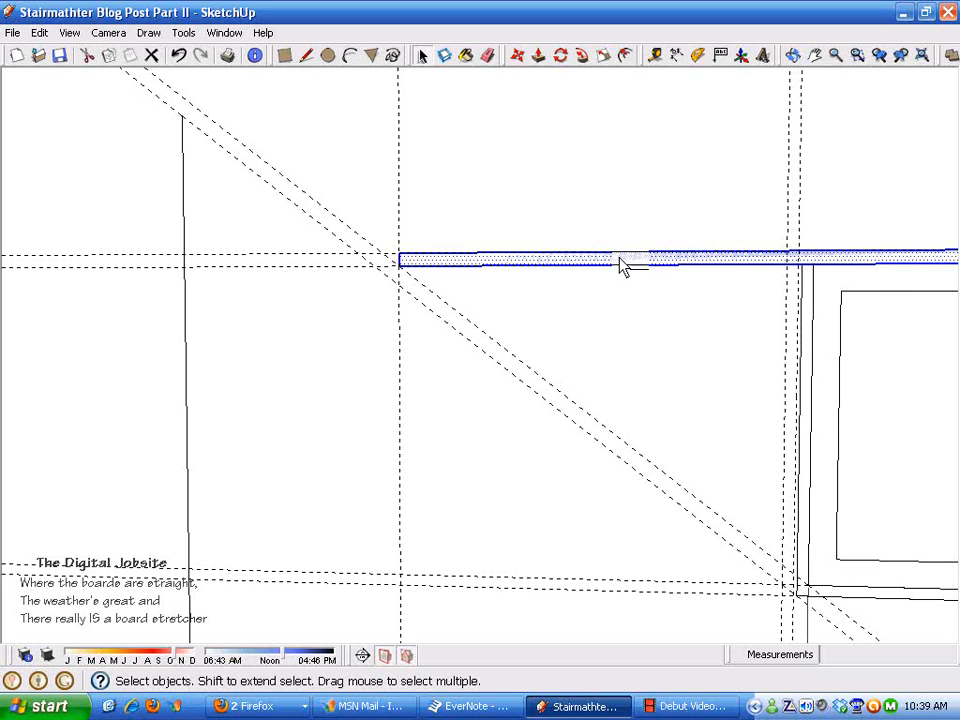
Group the thin strip via its context menu.
right_click(624, 264)
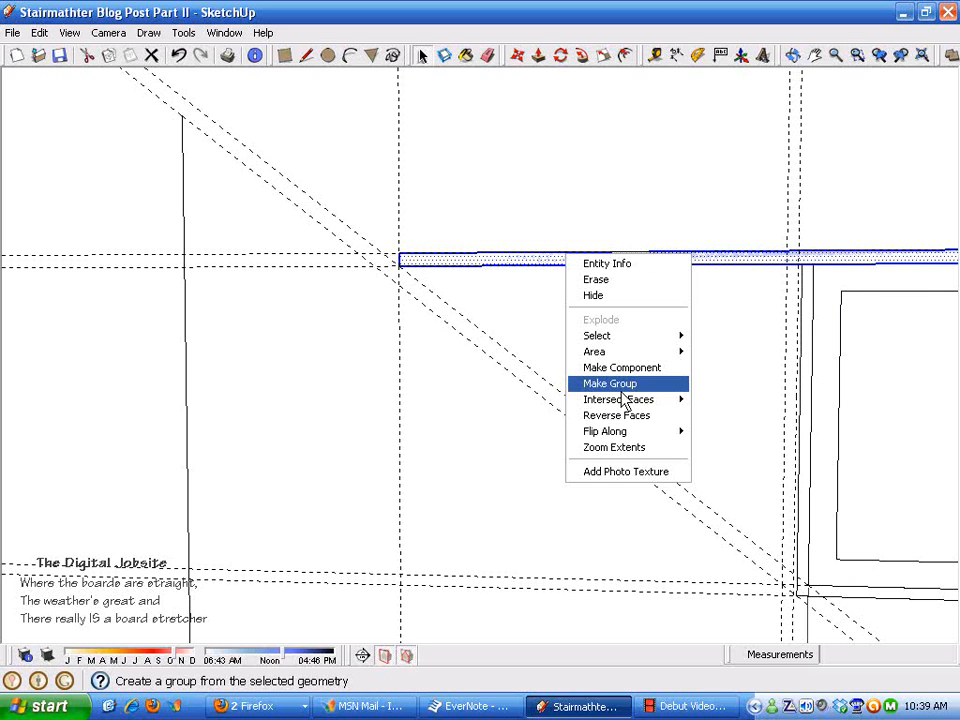
left_click(608, 384)
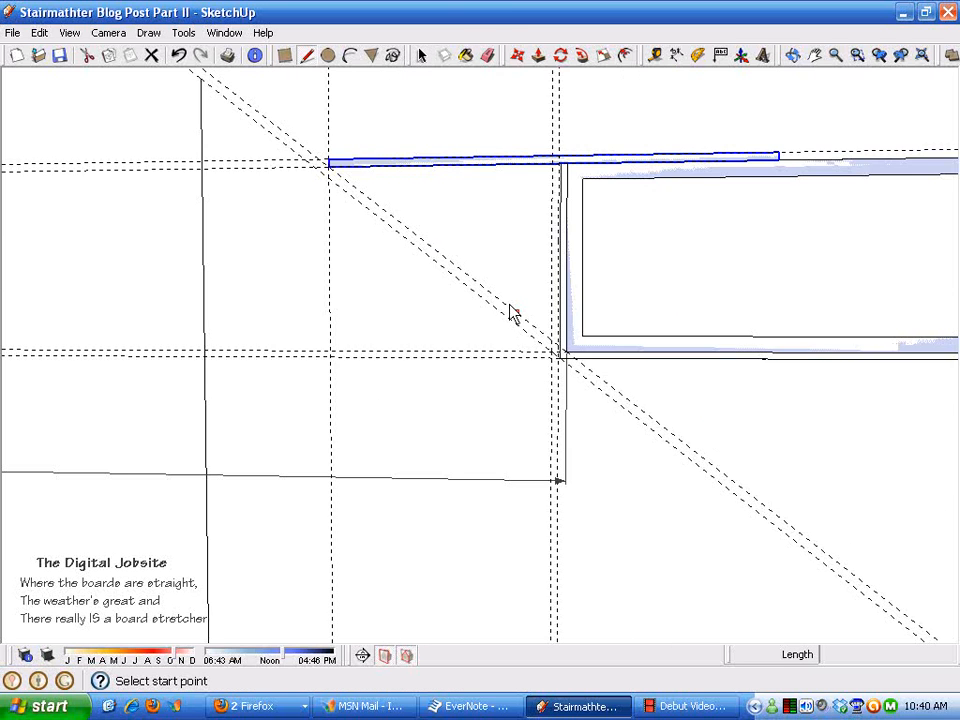
Draw a 3.5 by 1.5 rectangle on the strip face at the stair line.
left_click(328, 162)
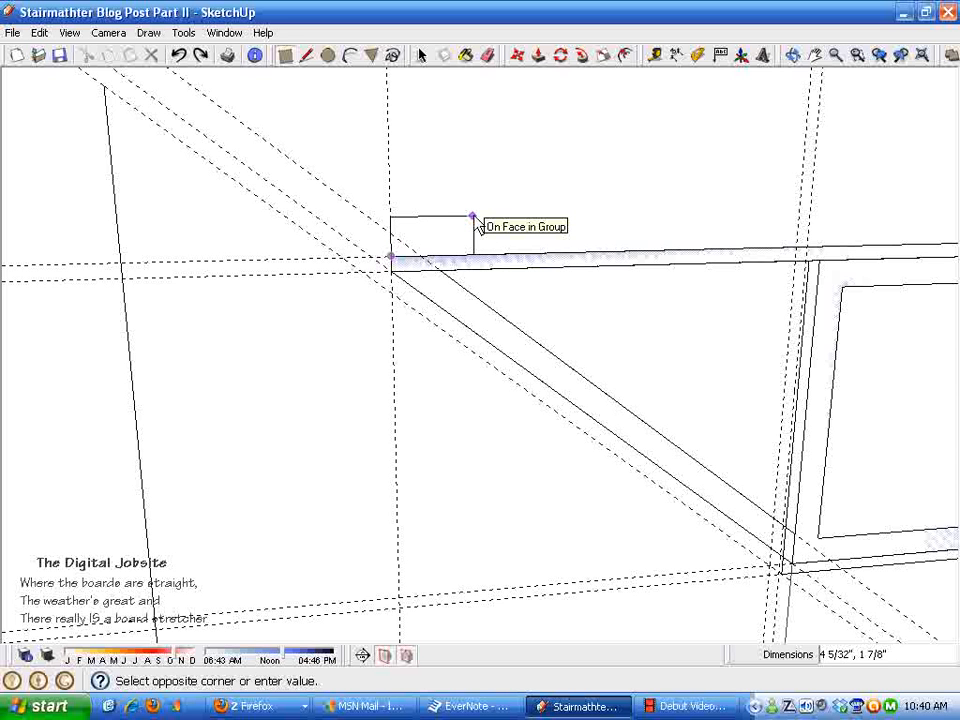
type("3.5")
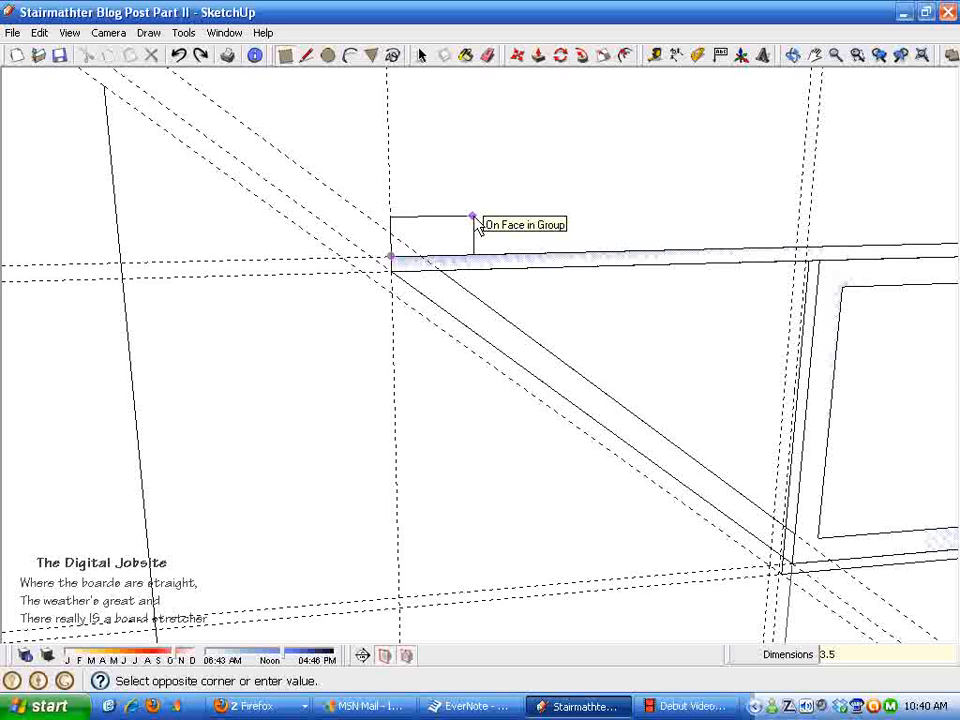
type("1.5")
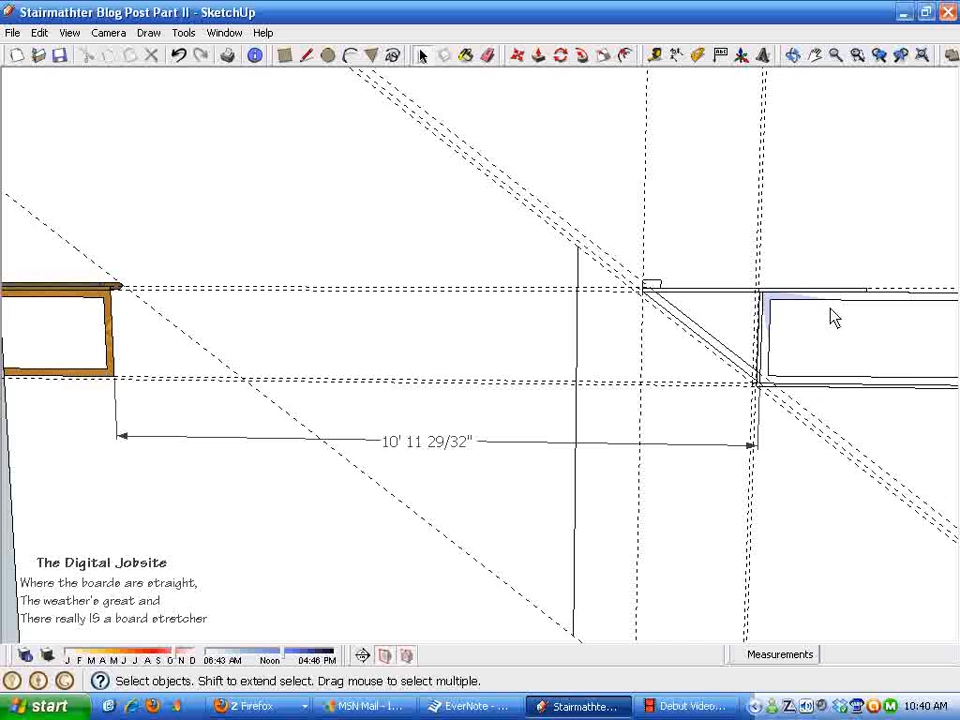
mouse_move(718, 436)
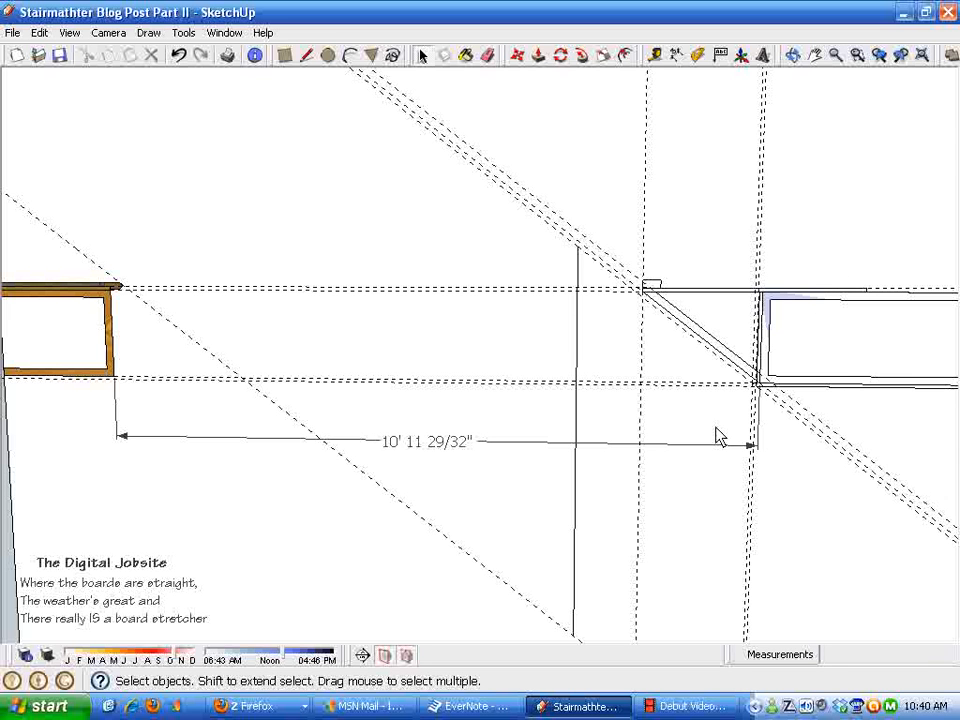
mouse_move(860, 254)
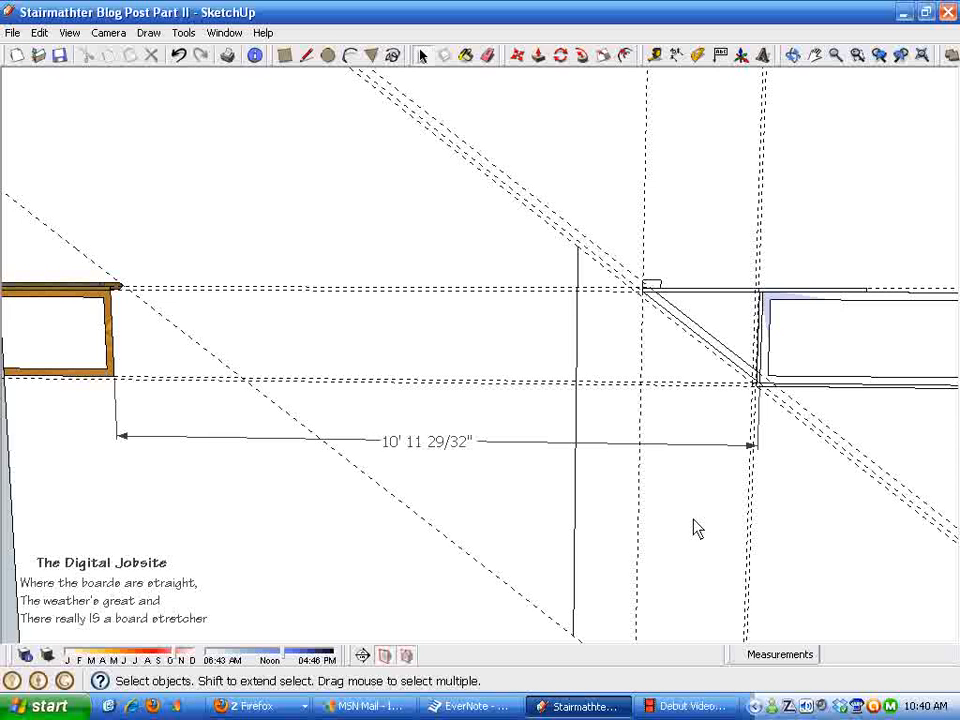
mouse_move(588, 92)
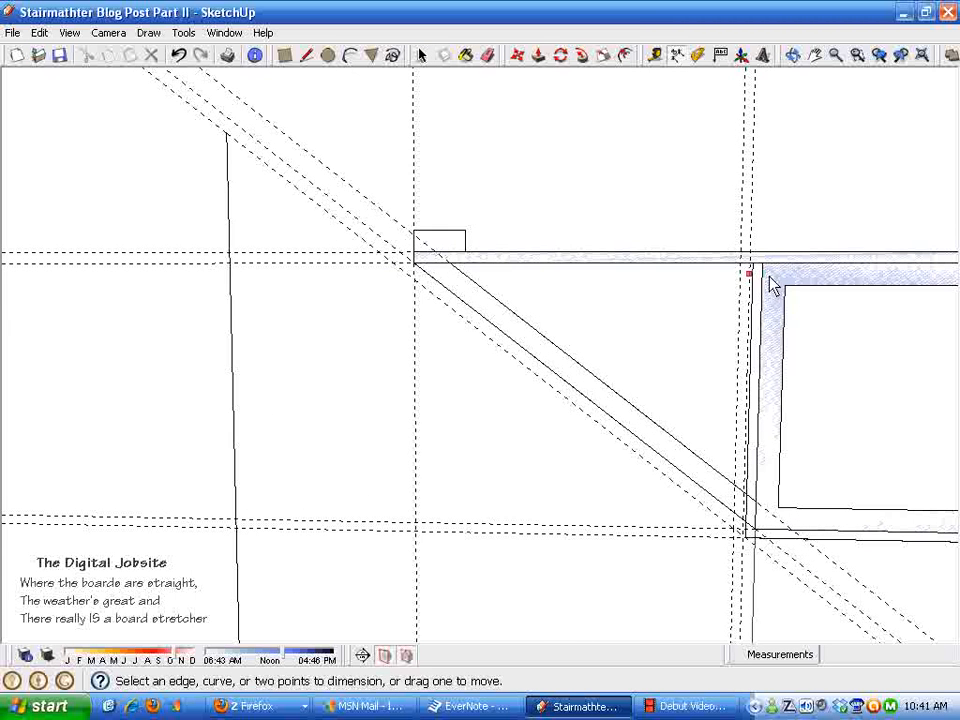
Start a linear dimension from the floor opening edge toward the framing.
left_click(752, 272)
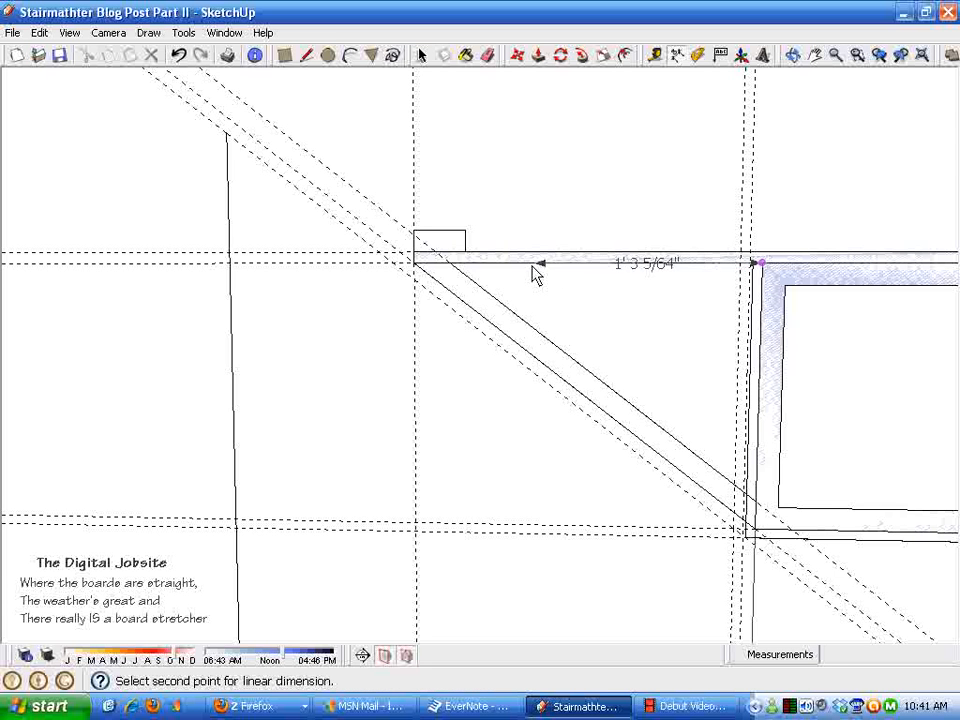
mouse_move(420, 282)
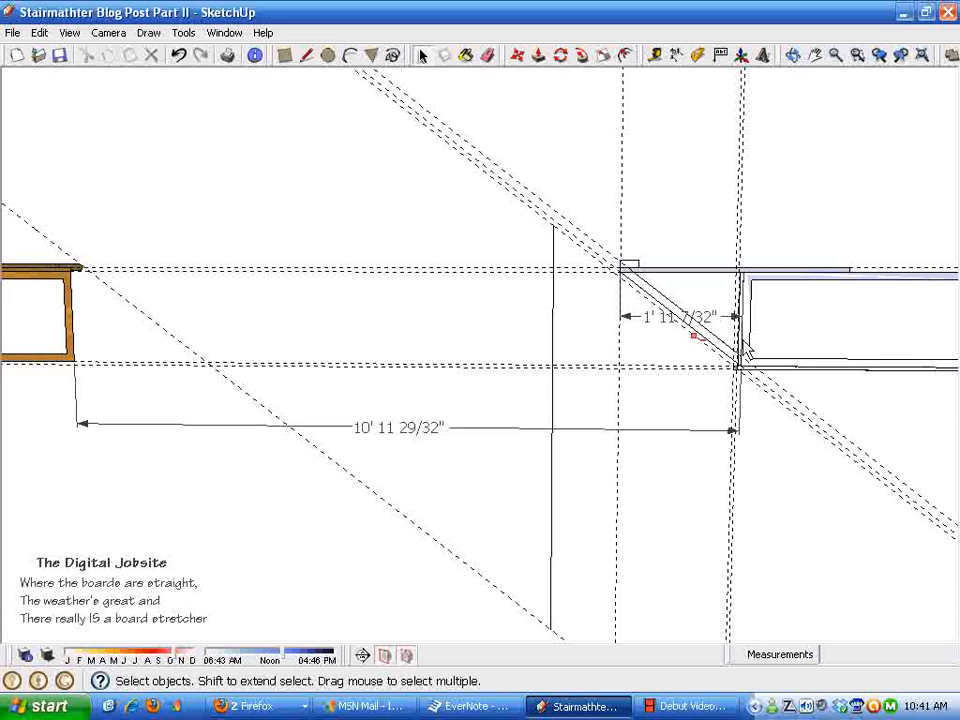
mouse_move(324, 482)
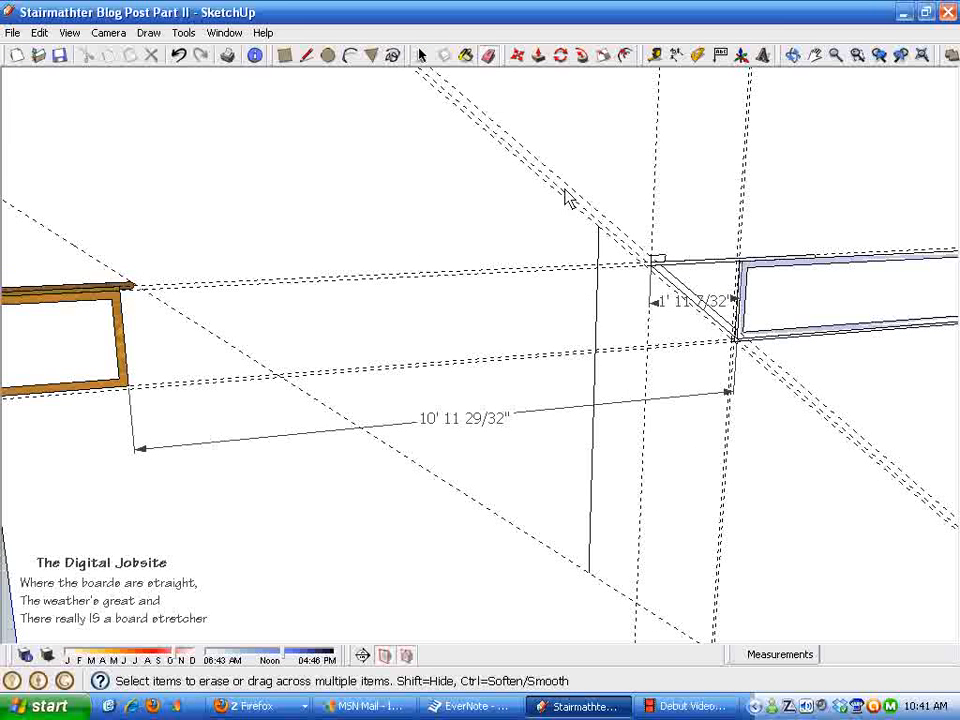
mouse_move(756, 160)
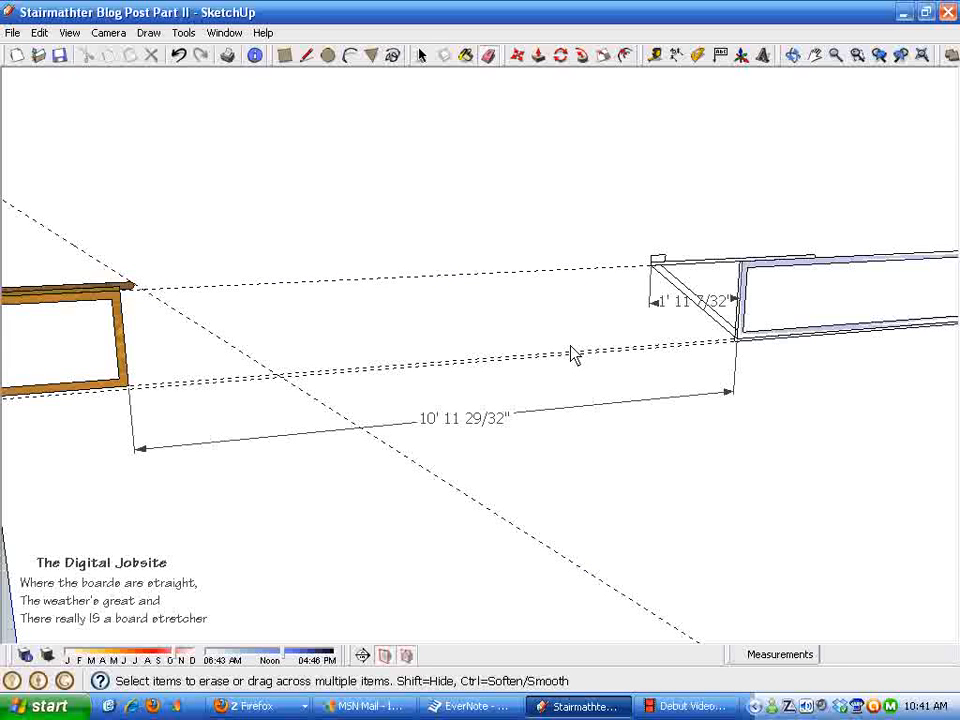
Erase the diagonal guide, show hidden geometry and pick the hidden stringer to unhide.
left_click(468, 420)
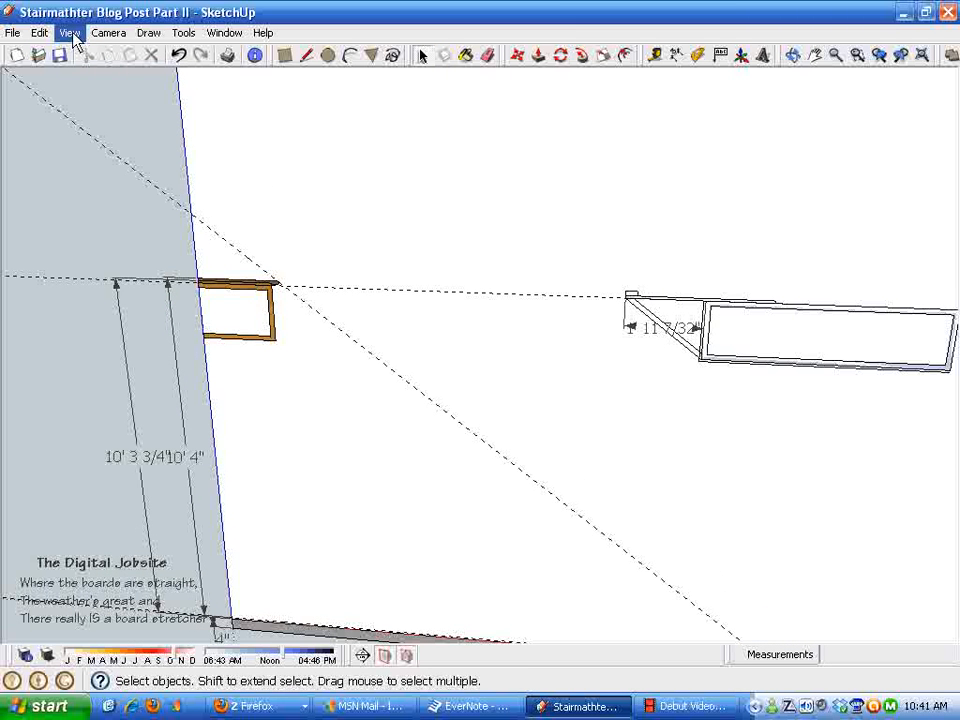
left_click(70, 36)
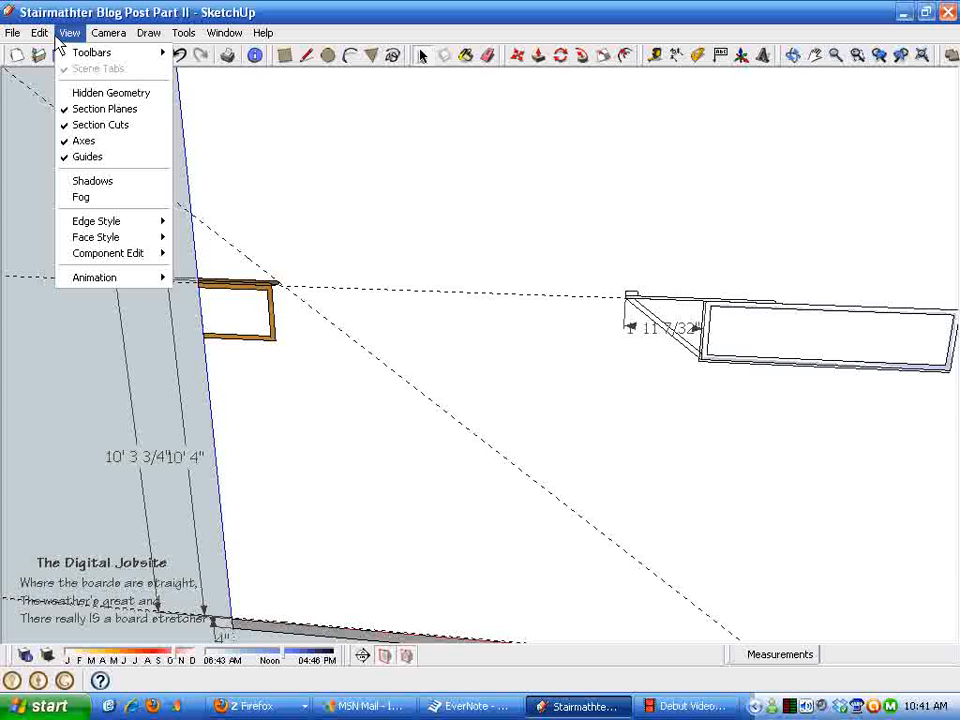
left_click(104, 92)
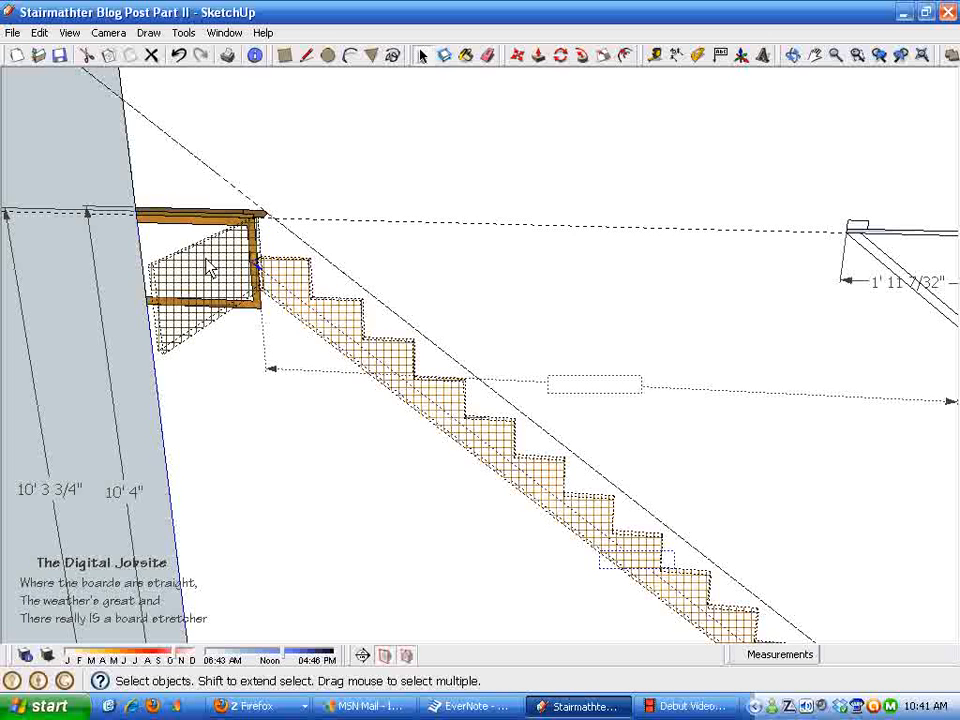
left_click(204, 272)
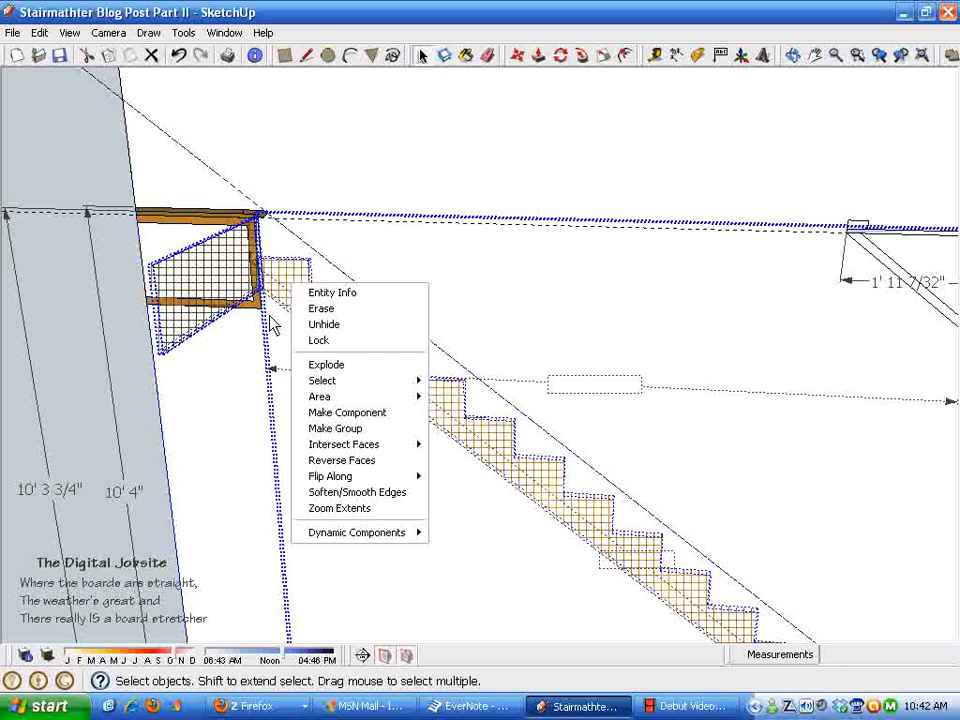
mouse_move(390, 380)
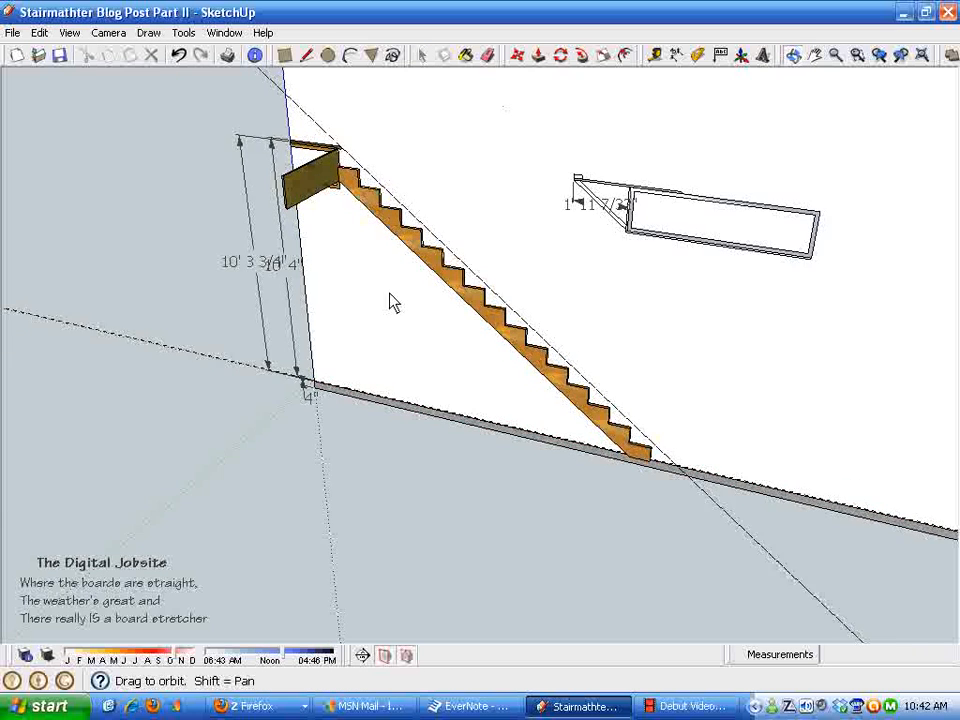
Return to the Select tool to inspect the top riser board.
left_click(420, 56)
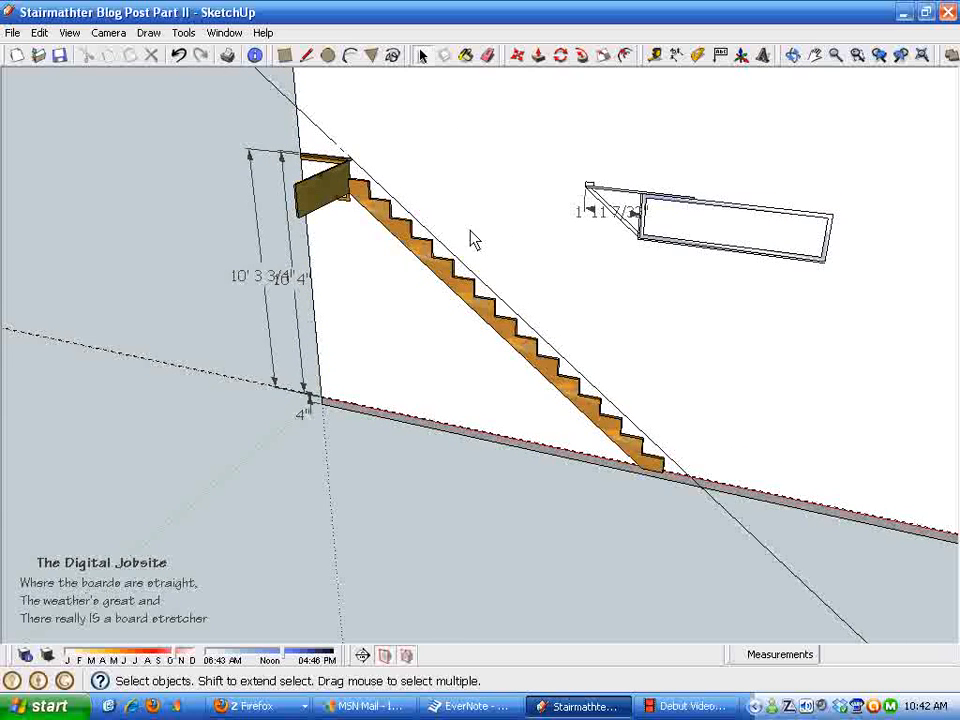
mouse_move(364, 230)
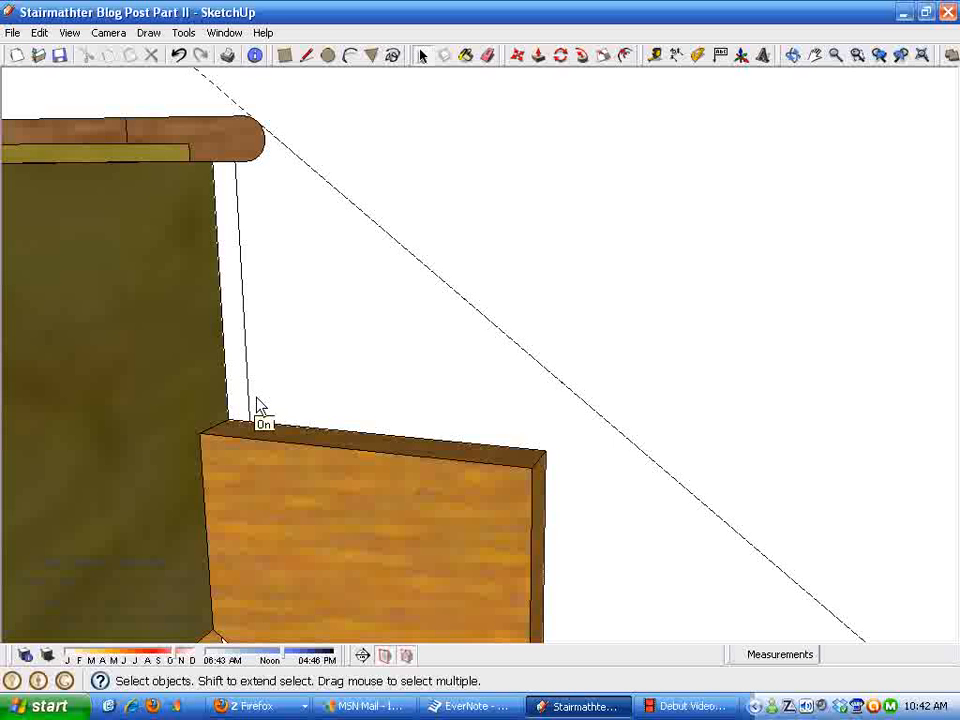
mouse_move(270, 116)
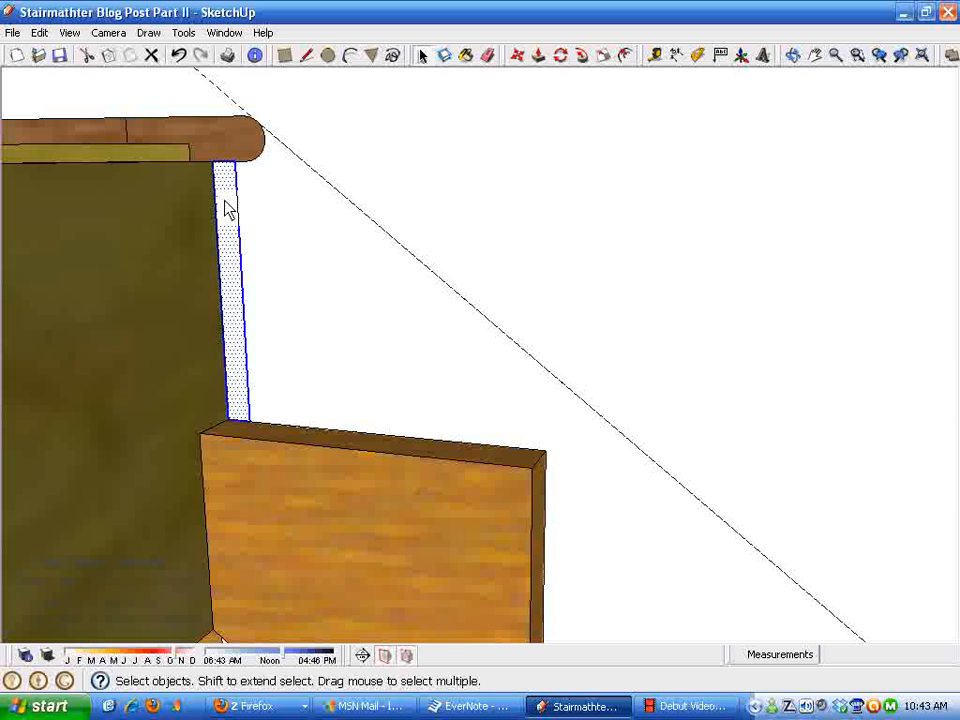
Make the top riser board a component named 'Riser'.
right_click(236, 204)
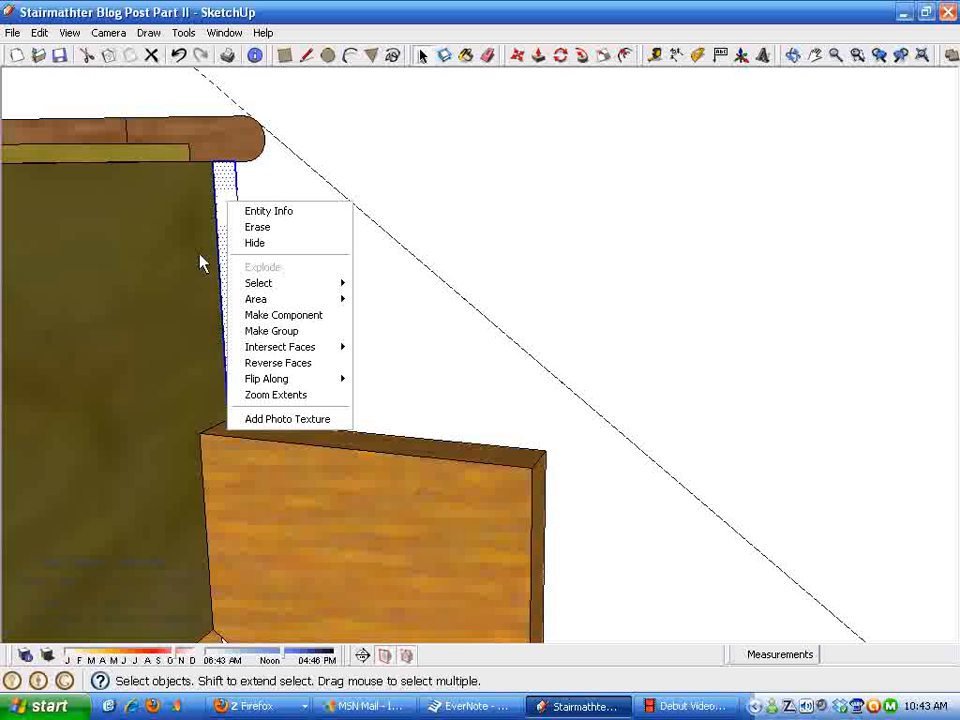
left_click(284, 314)
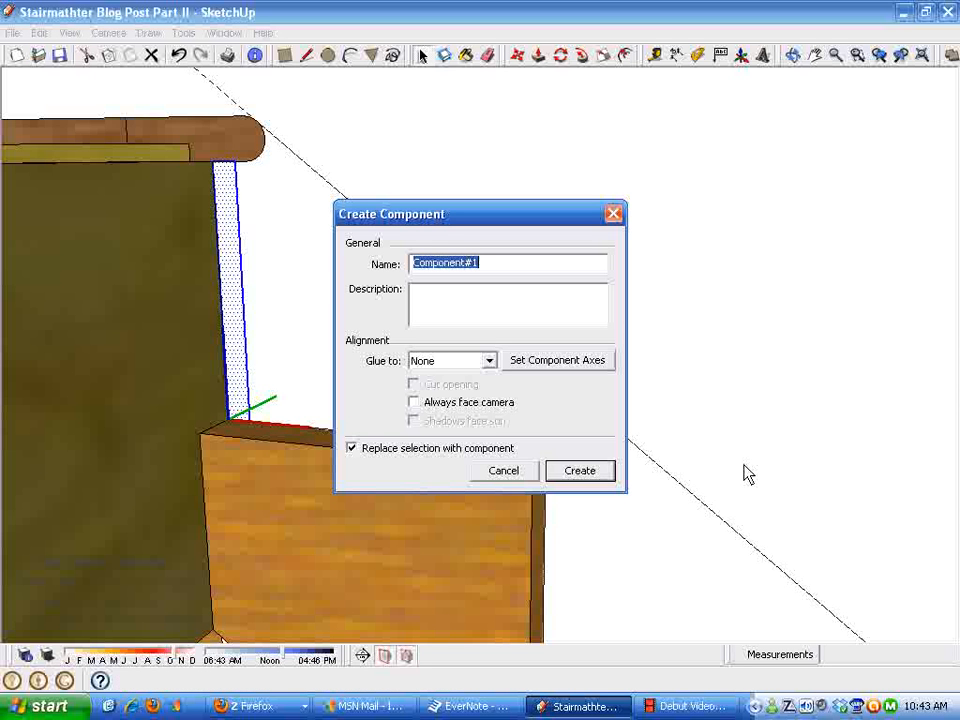
type("T")
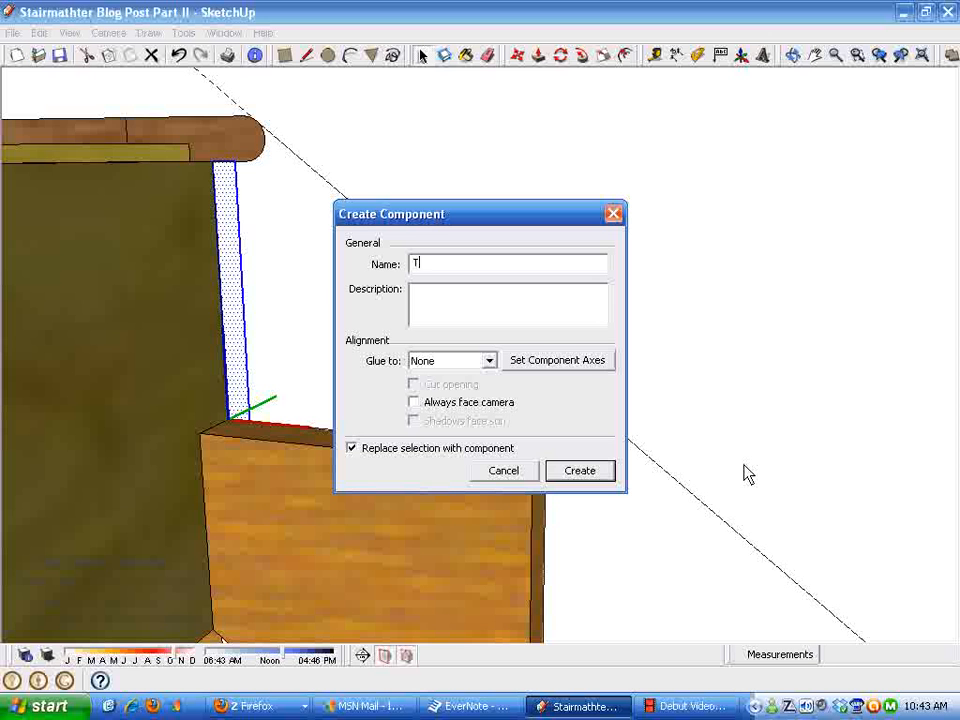
type("R")
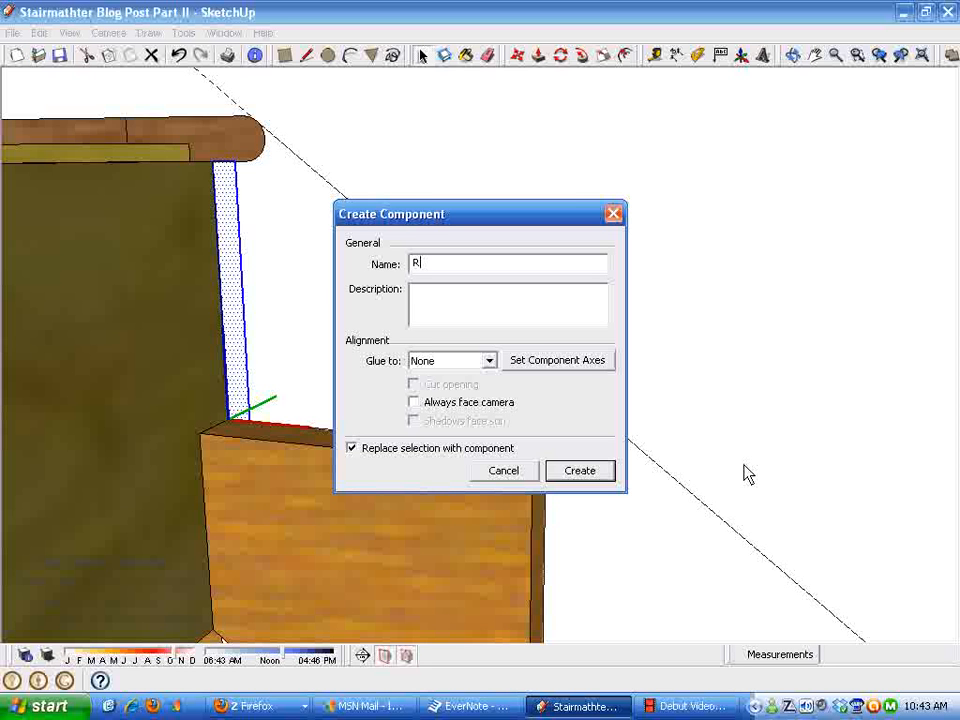
type("iser")
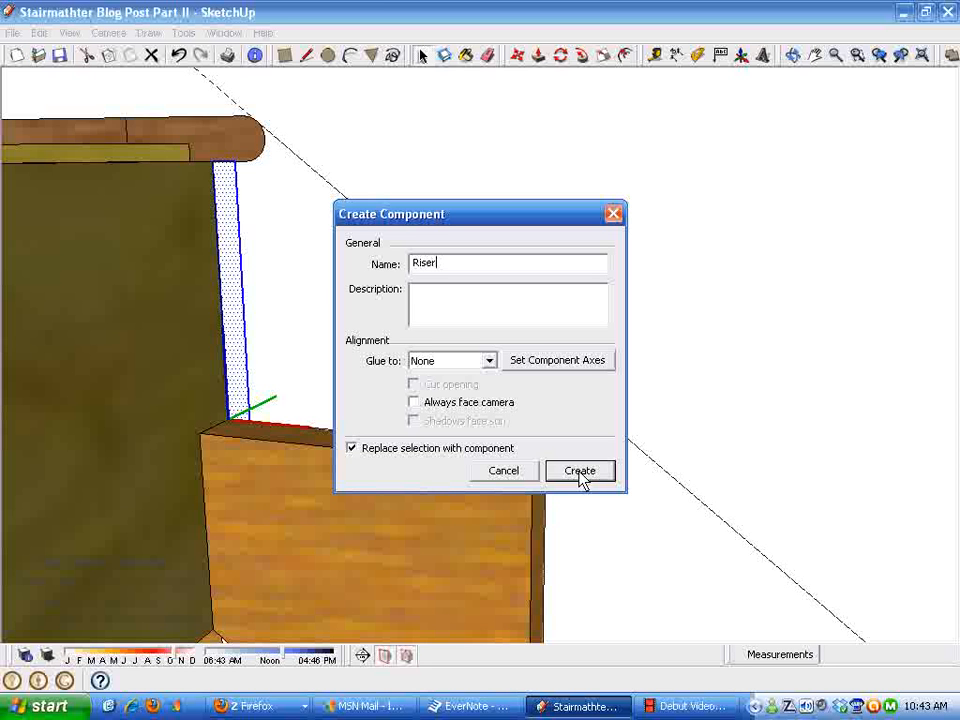
left_click(580, 472)
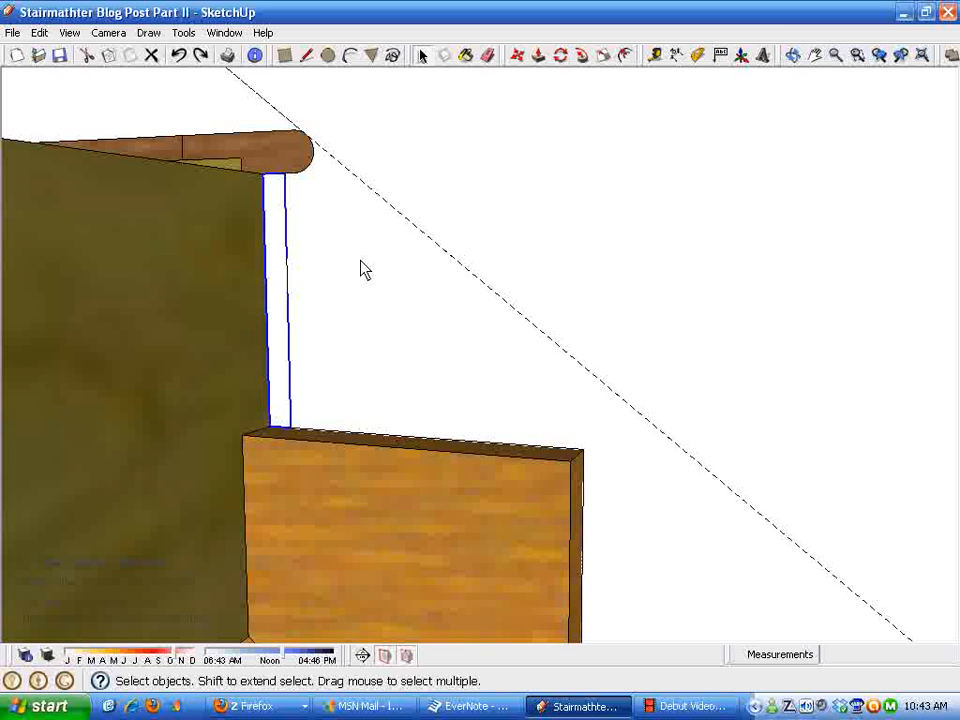
Select the Riser component and move it up to the landing corner.
left_click(524, 54)
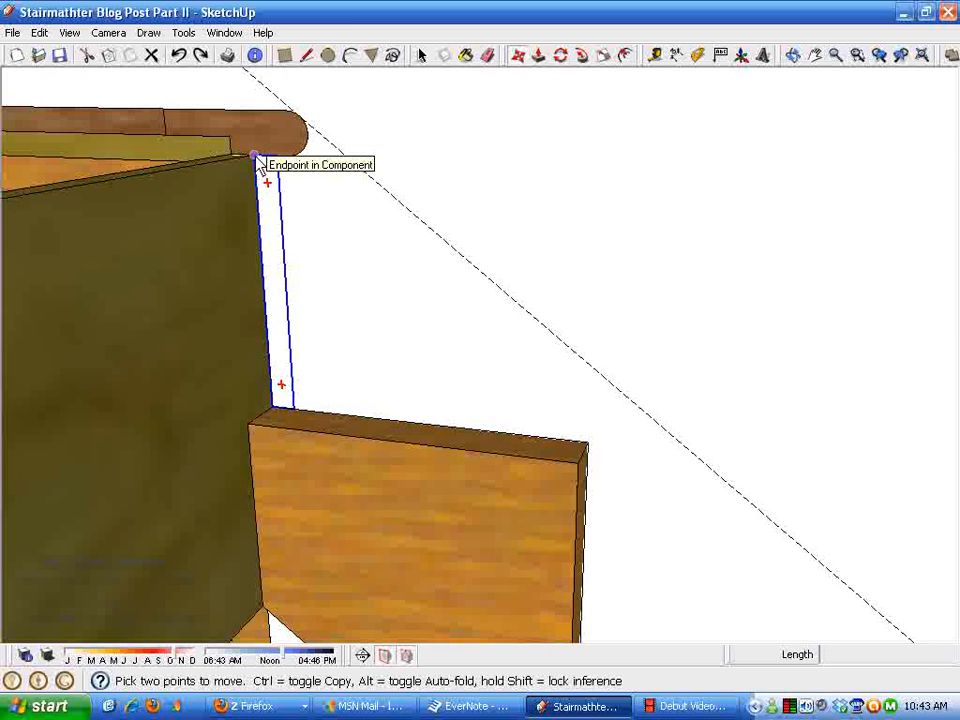
left_click_drag(268, 180, 608, 476)
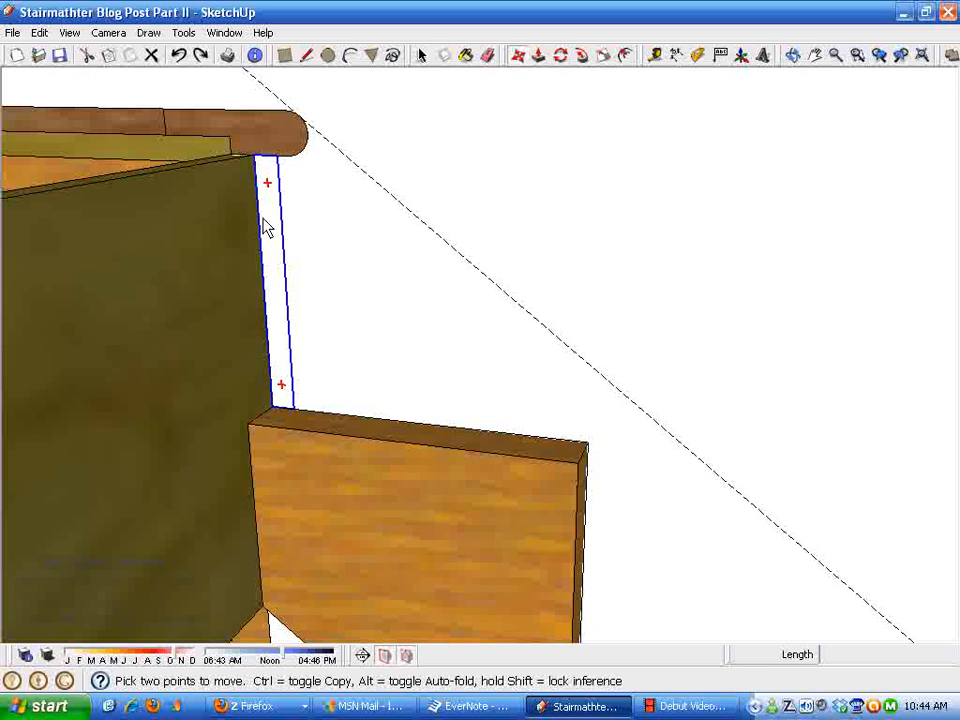
mouse_move(258, 168)
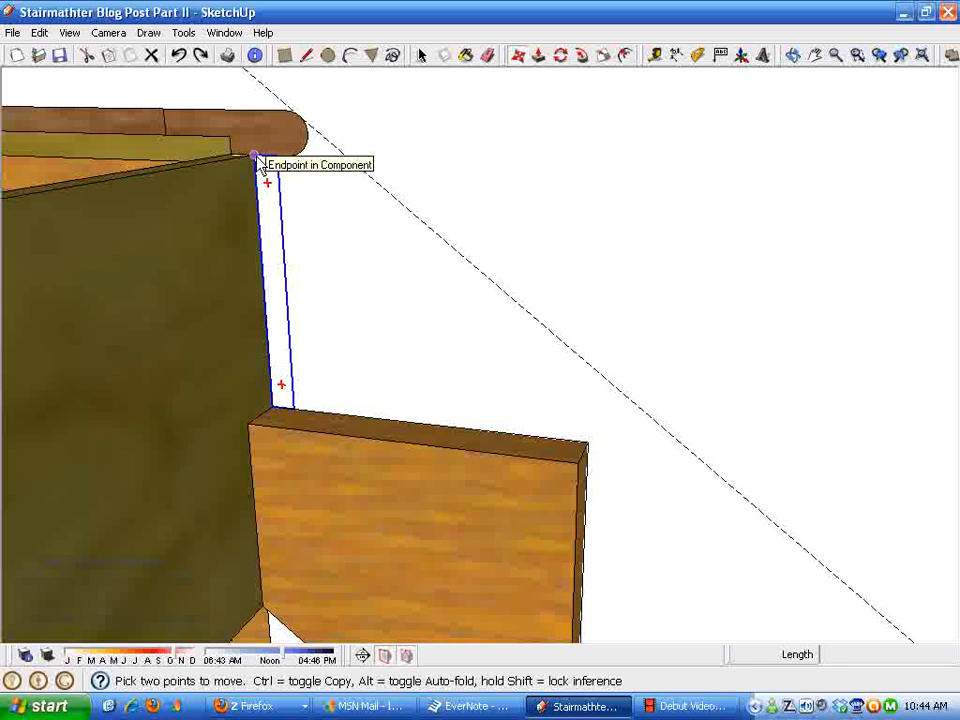
mouse_move(270, 184)
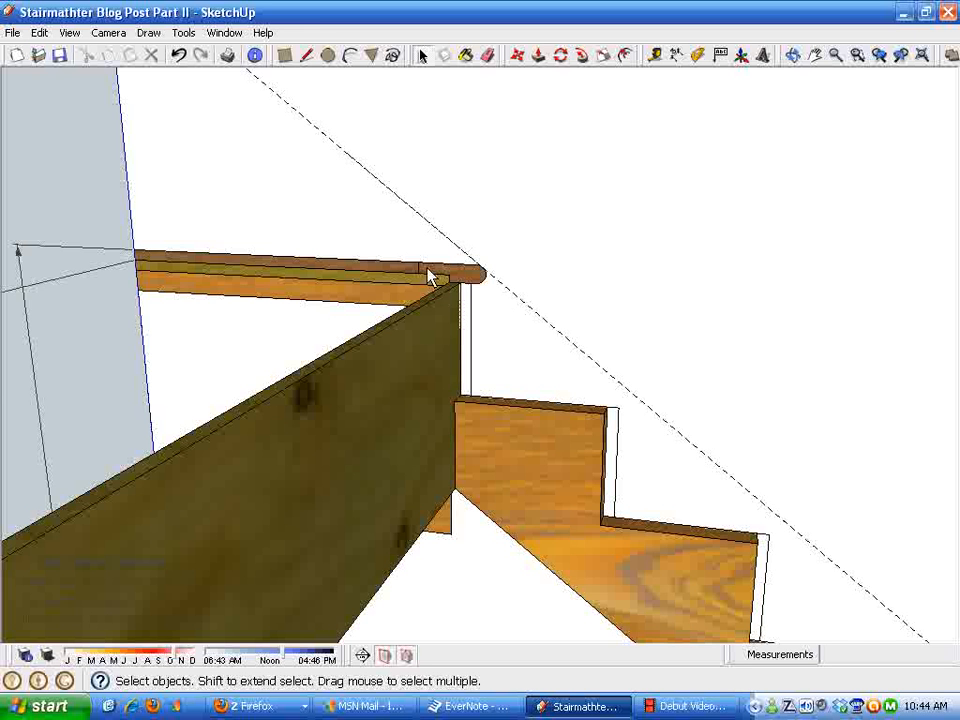
Select the rounded landing nosing to begin shaping the tread board.
left_click_drag(430, 276, 520, 330)
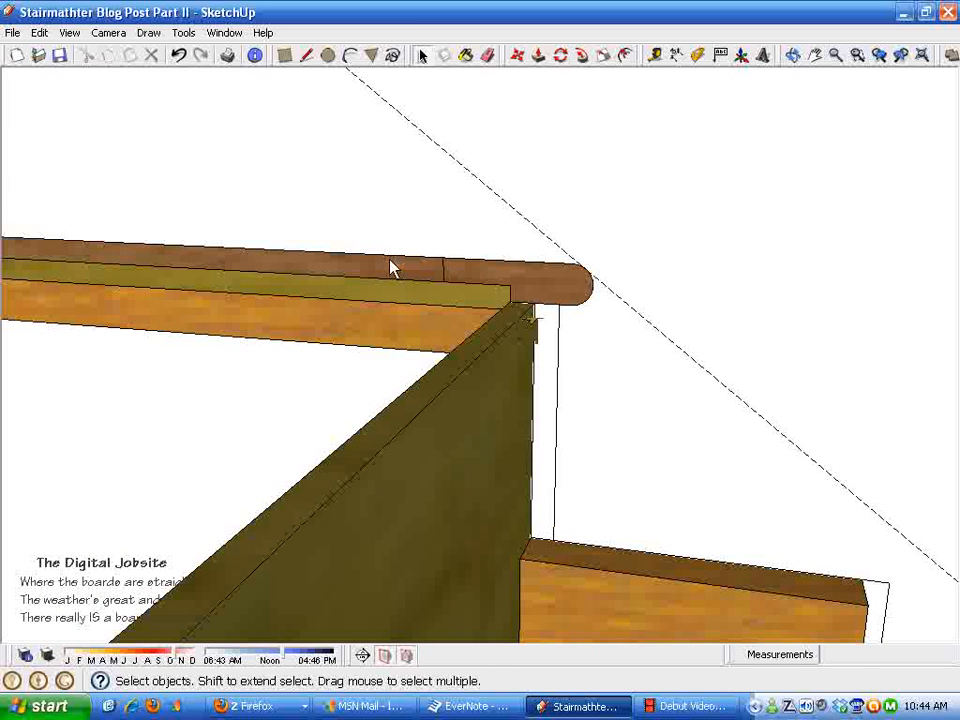
mouse_move(380, 280)
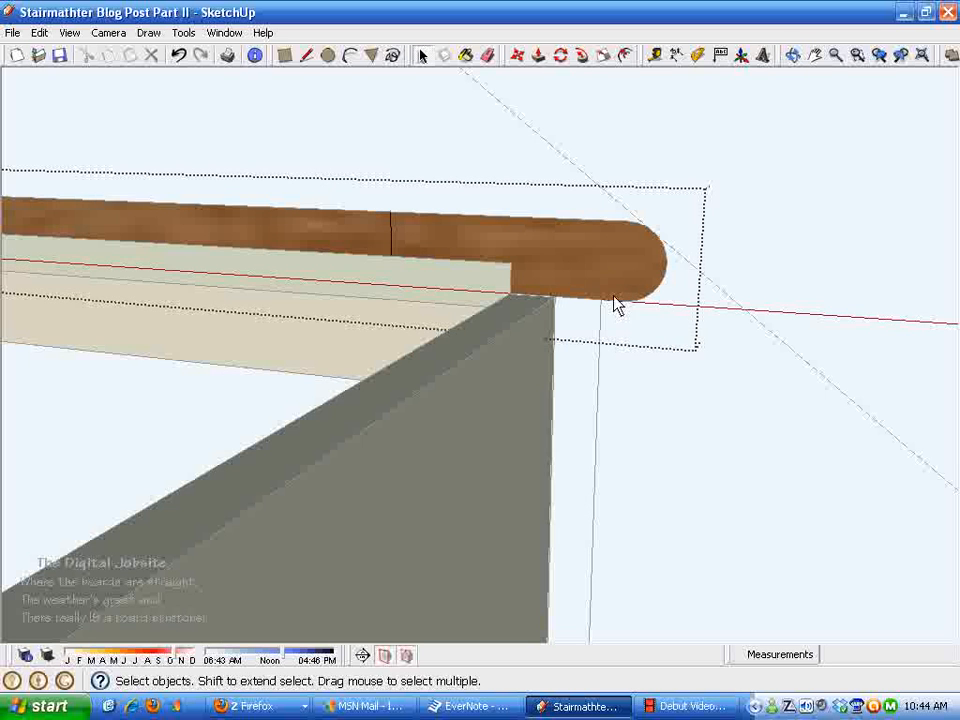
left_click(326, 56)
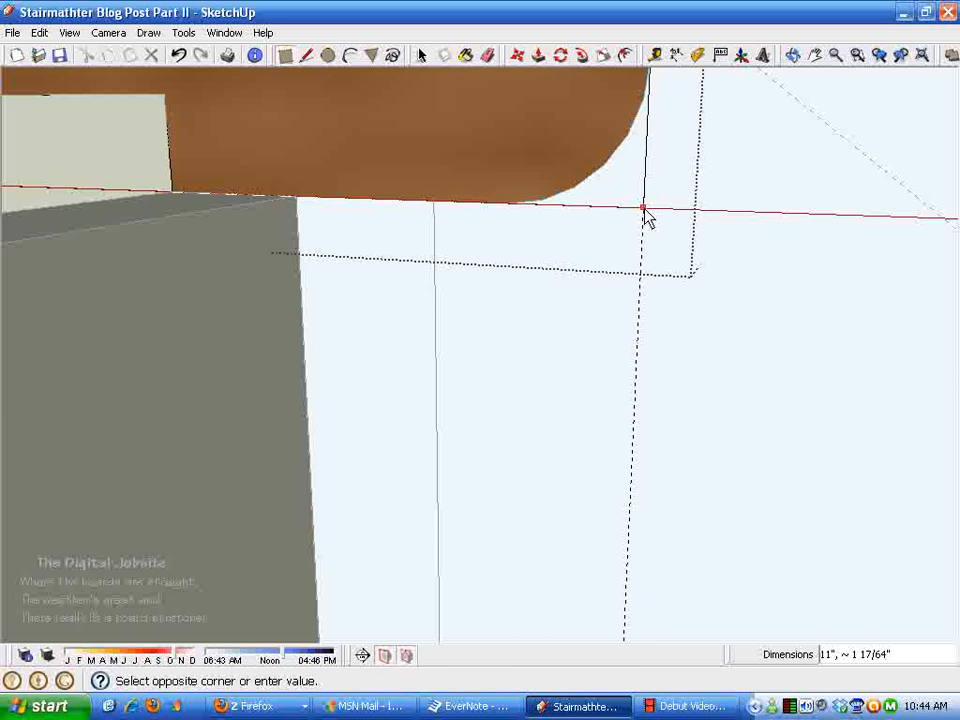
mouse_move(644, 210)
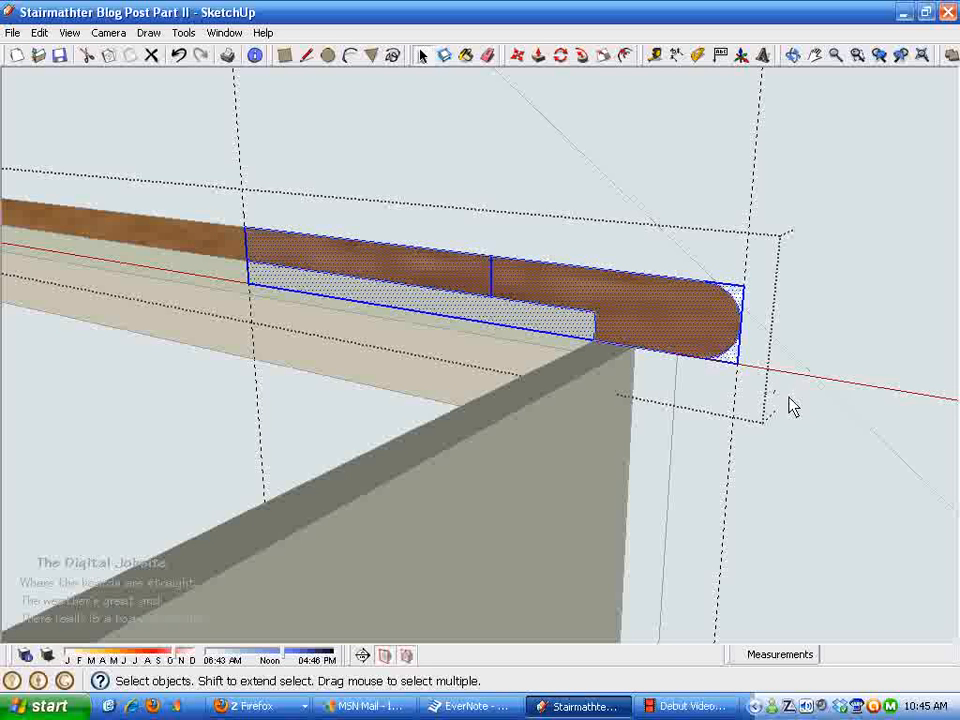
mouse_move(288, 136)
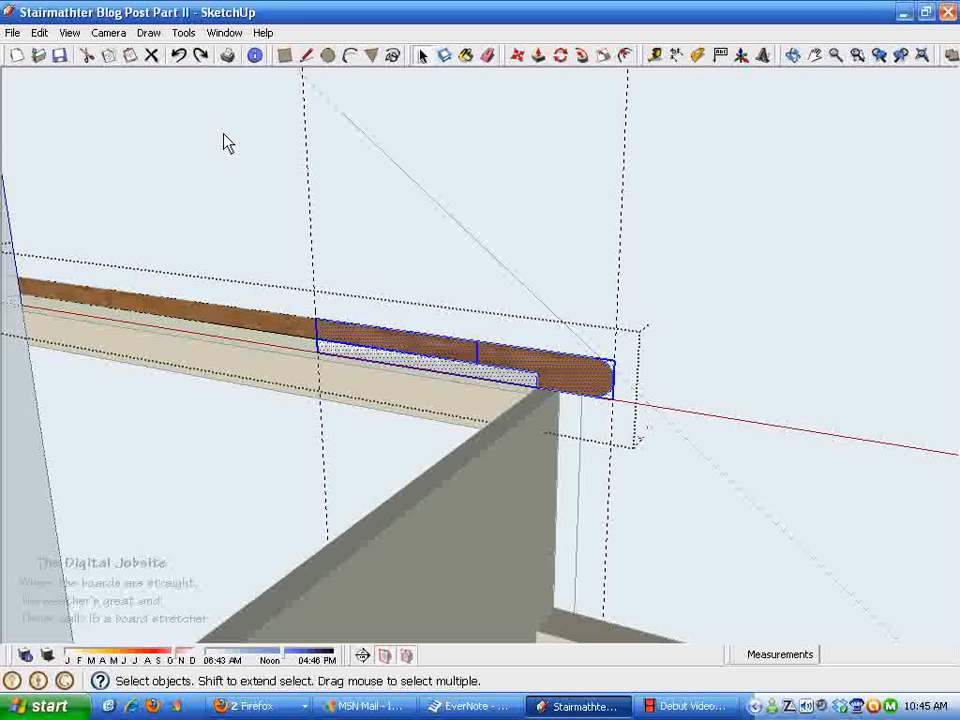
mouse_move(128, 62)
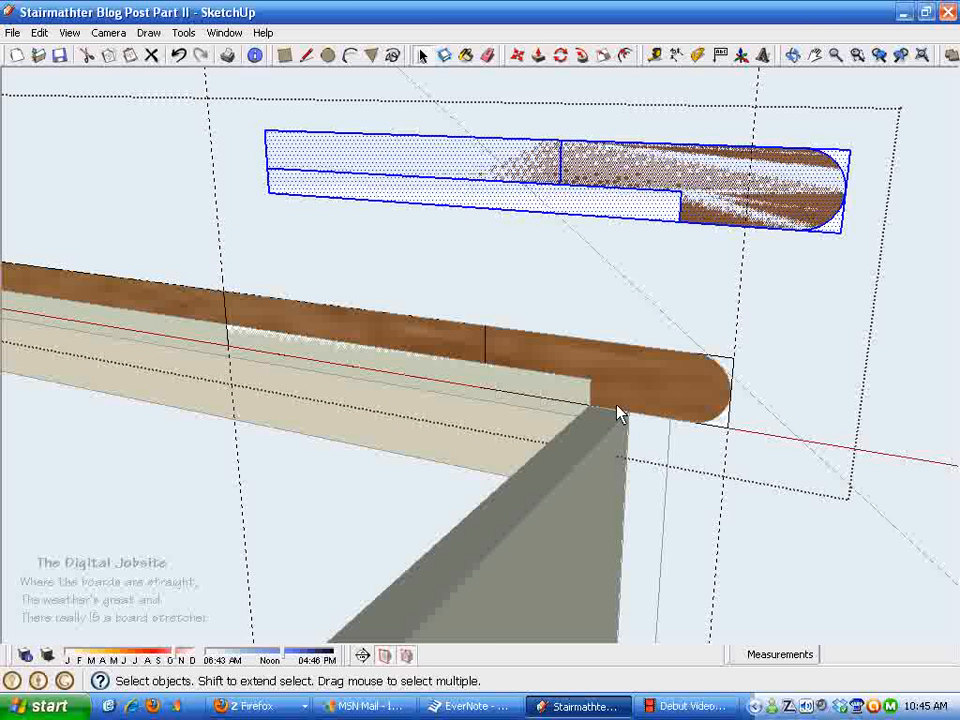
mouse_move(604, 278)
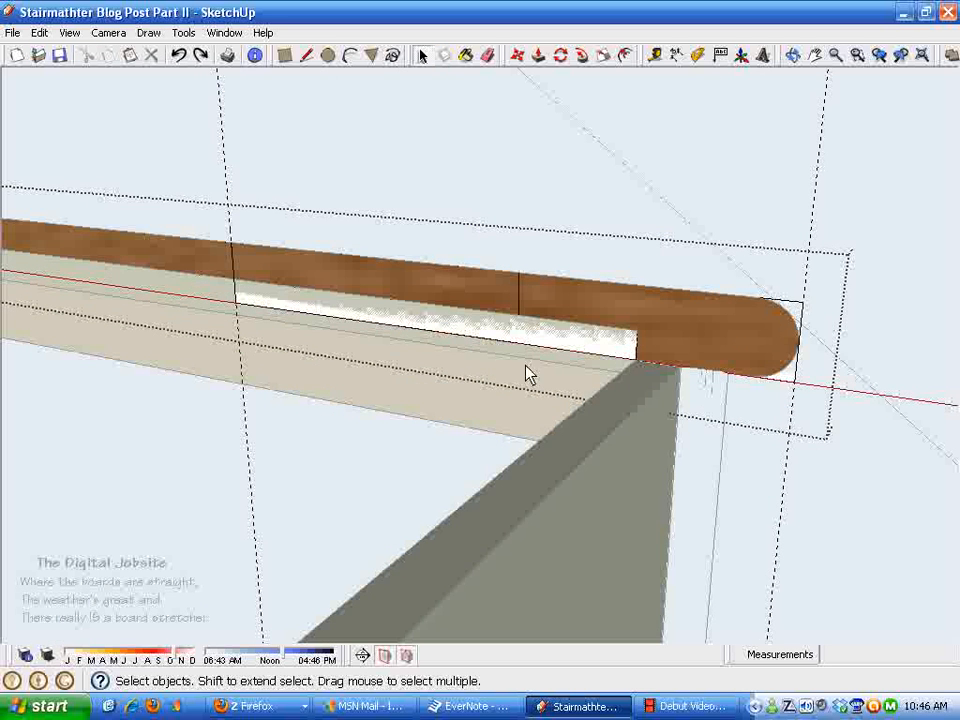
mouse_move(210, 62)
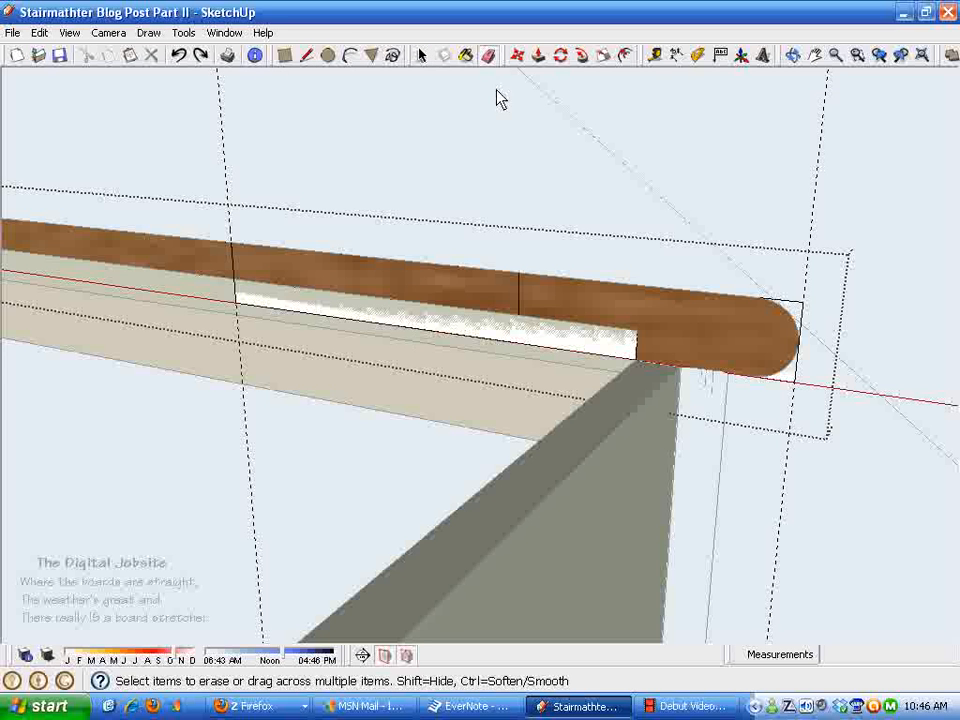
mouse_move(336, 342)
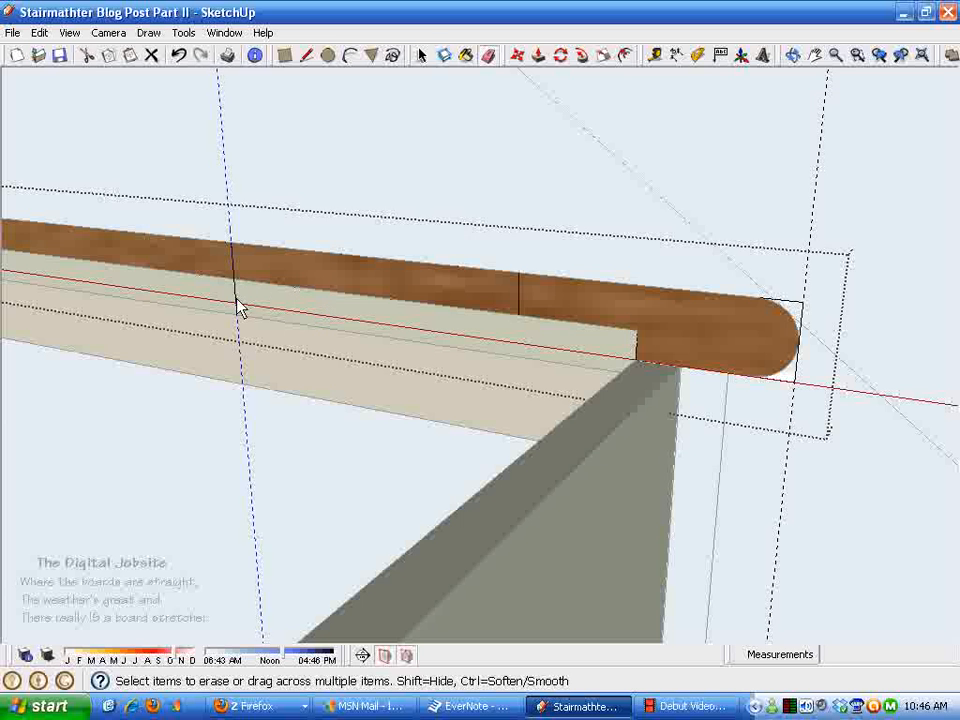
mouse_move(236, 272)
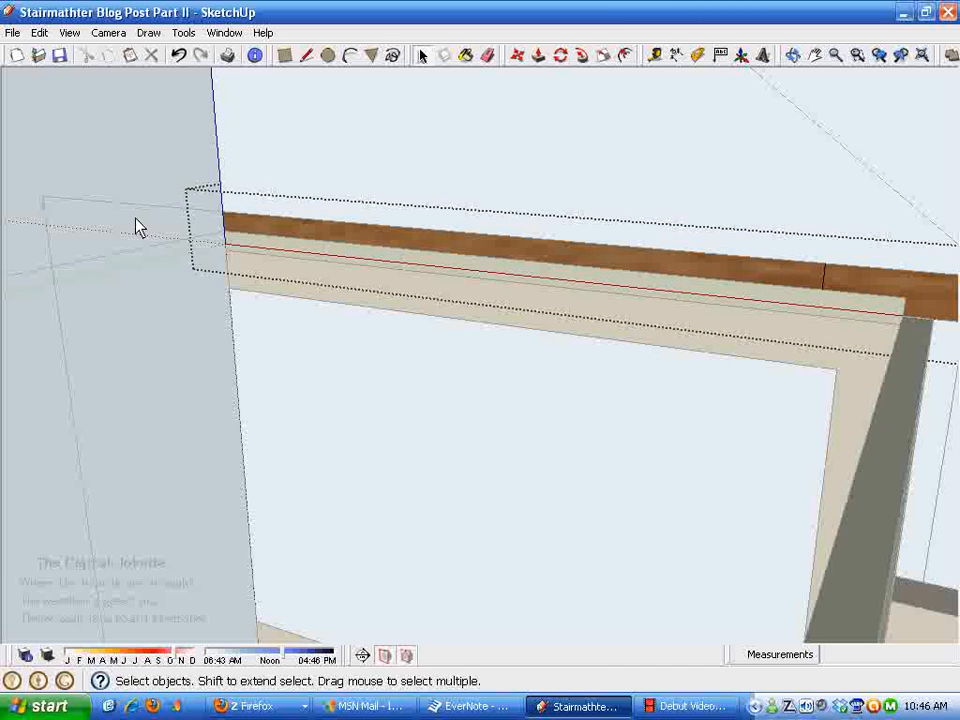
Orbit to view the cleaned staircase from the other side.
left_click_drag(140, 224, 418, 380)
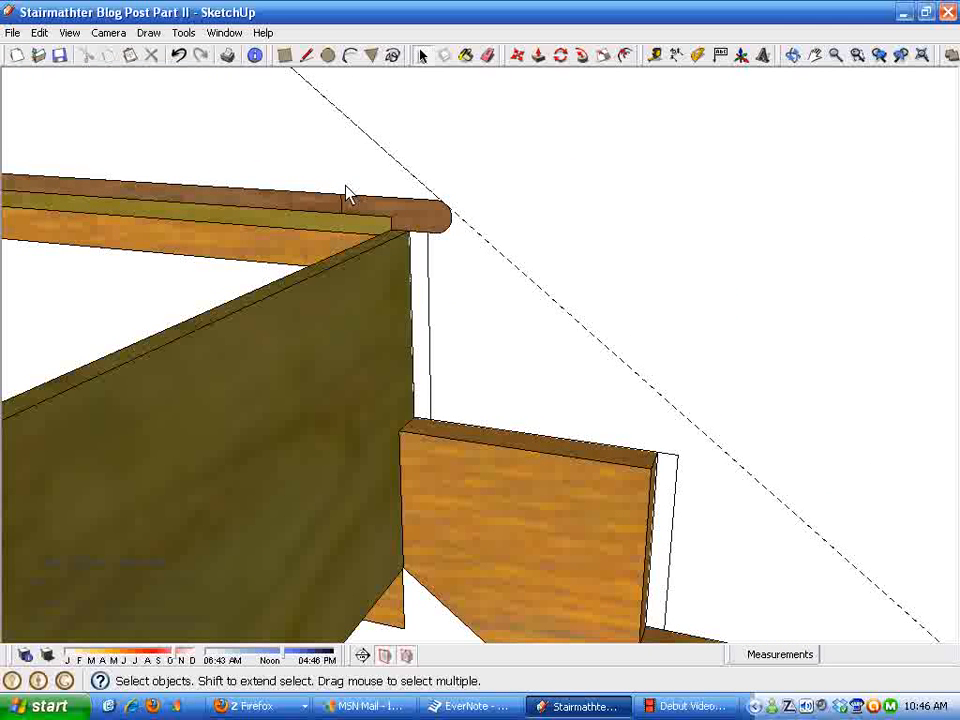
mouse_move(118, 56)
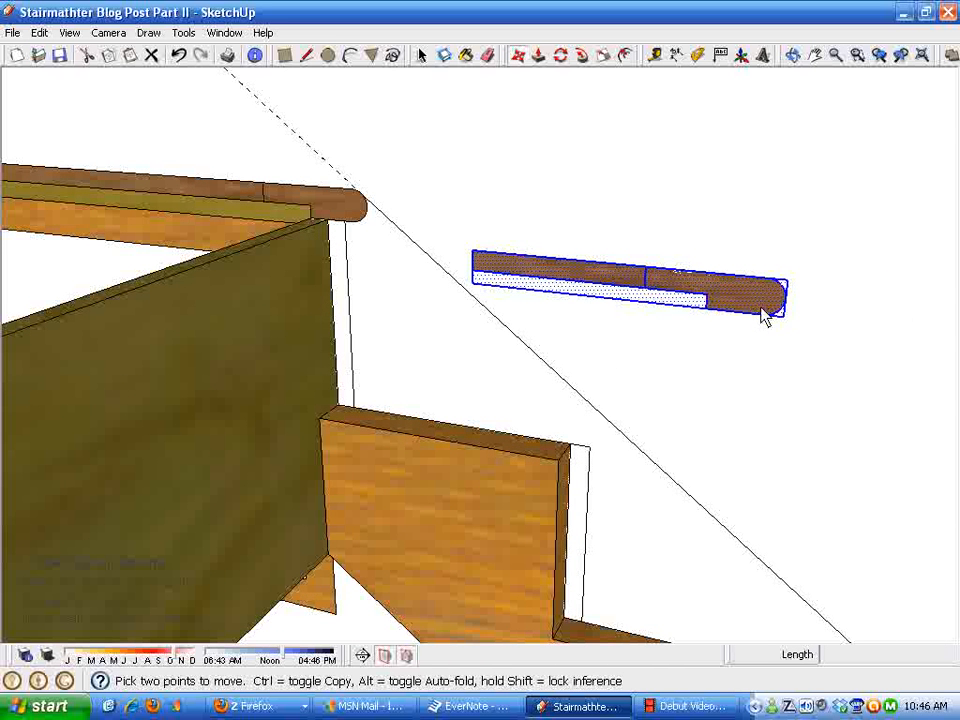
Make the separated tread board into a component named Tread.
right_click(770, 320)
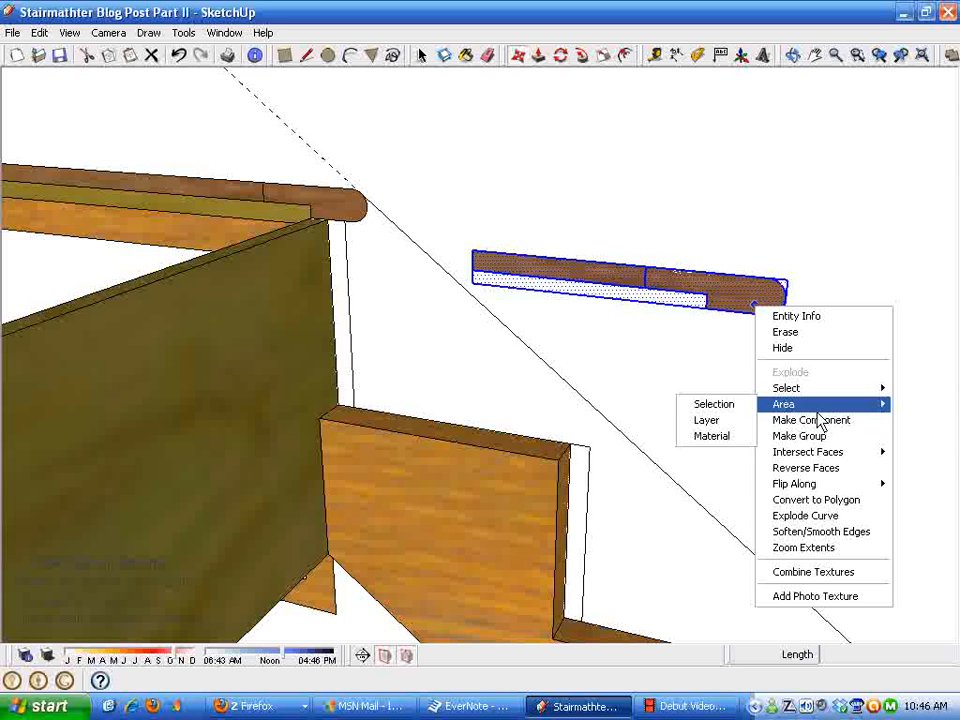
mouse_move(836, 422)
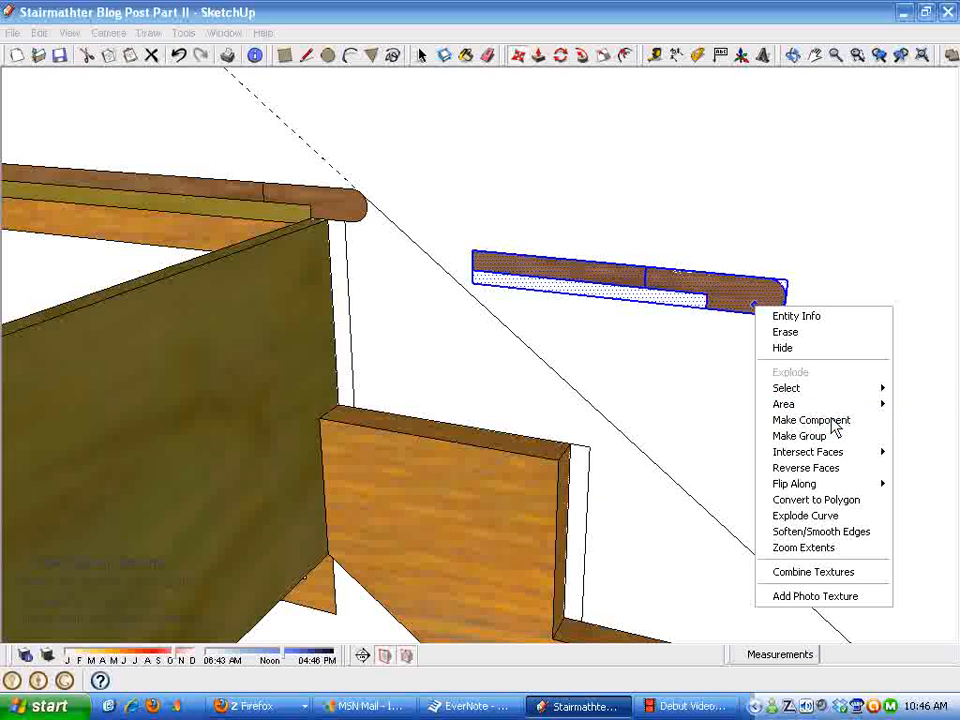
left_click(812, 420)
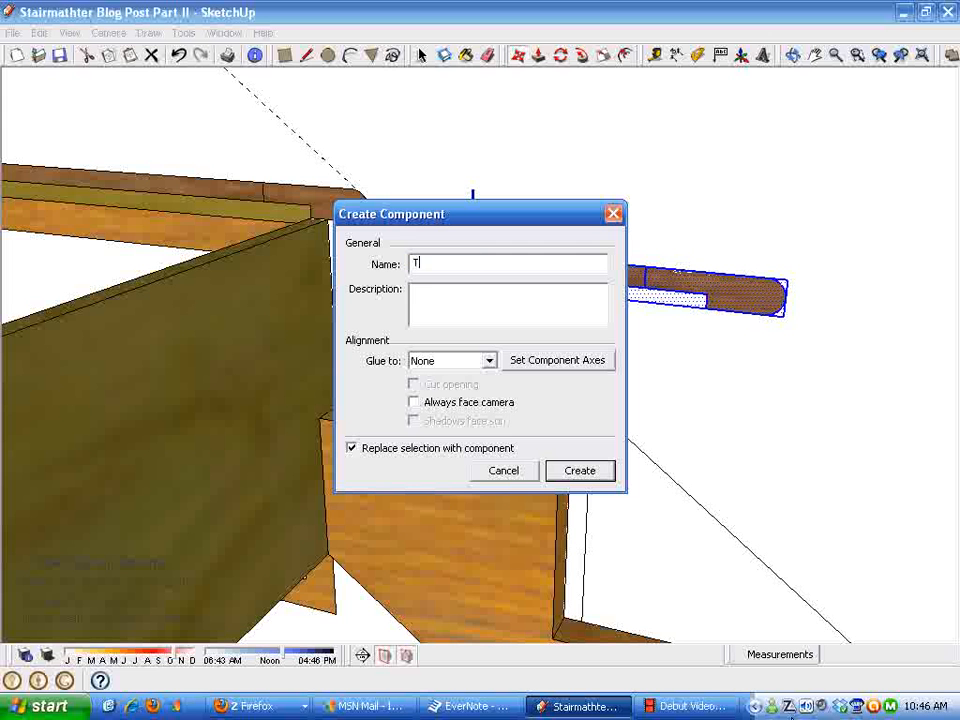
type("read")
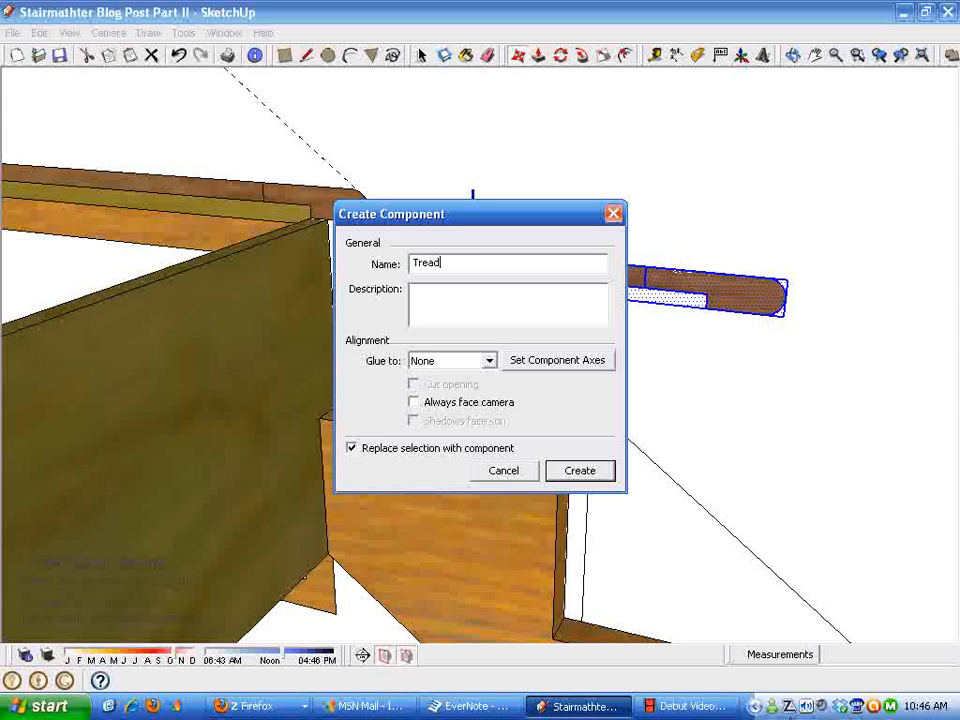
mouse_move(580, 470)
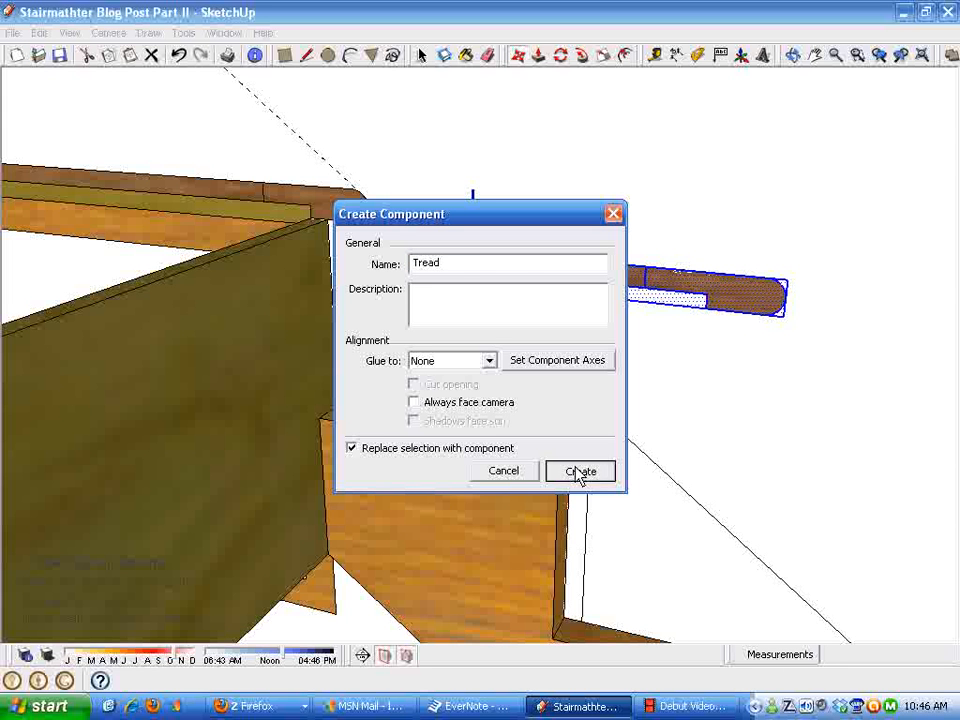
left_click(580, 472)
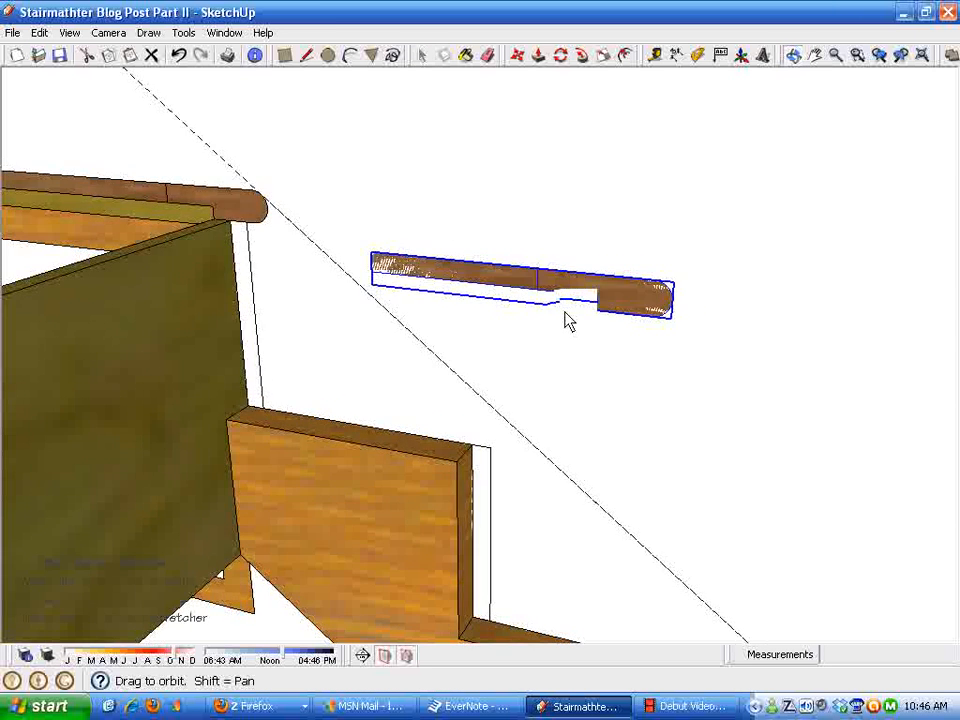
Pick up the Tread component with the Move tool, viewing its side squarely.
left_click_drag(570, 320, 688, 462)
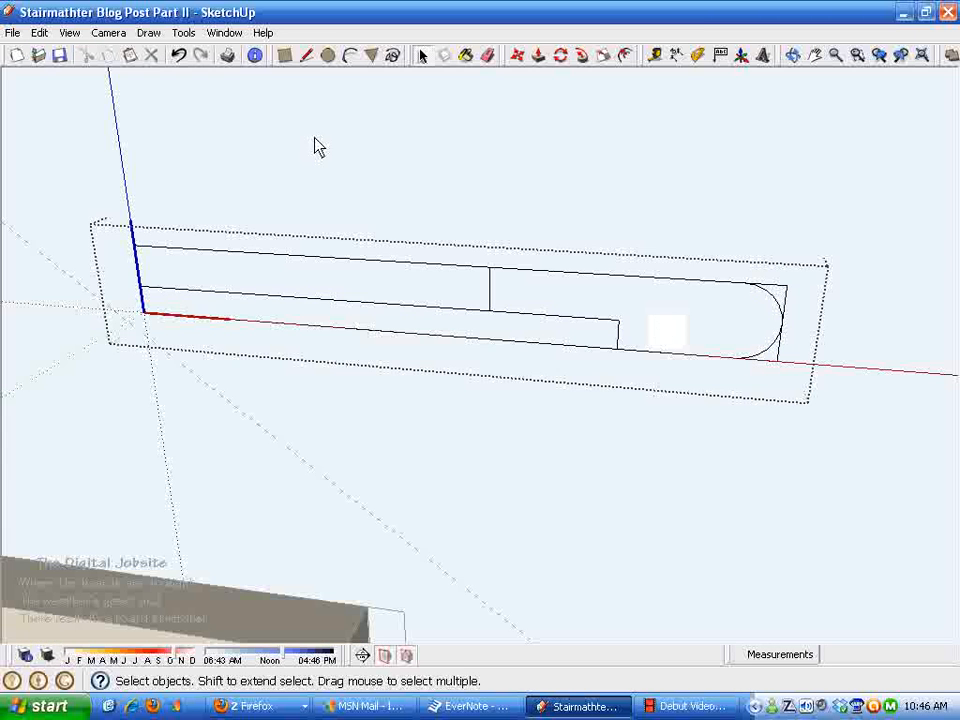
left_click(304, 56)
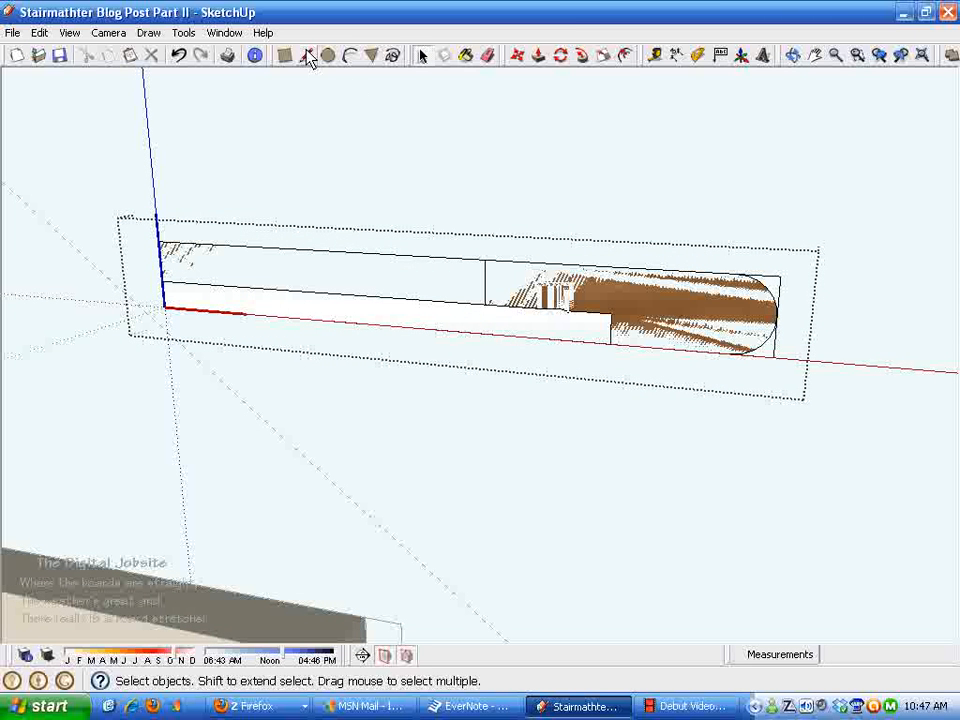
left_click(308, 56)
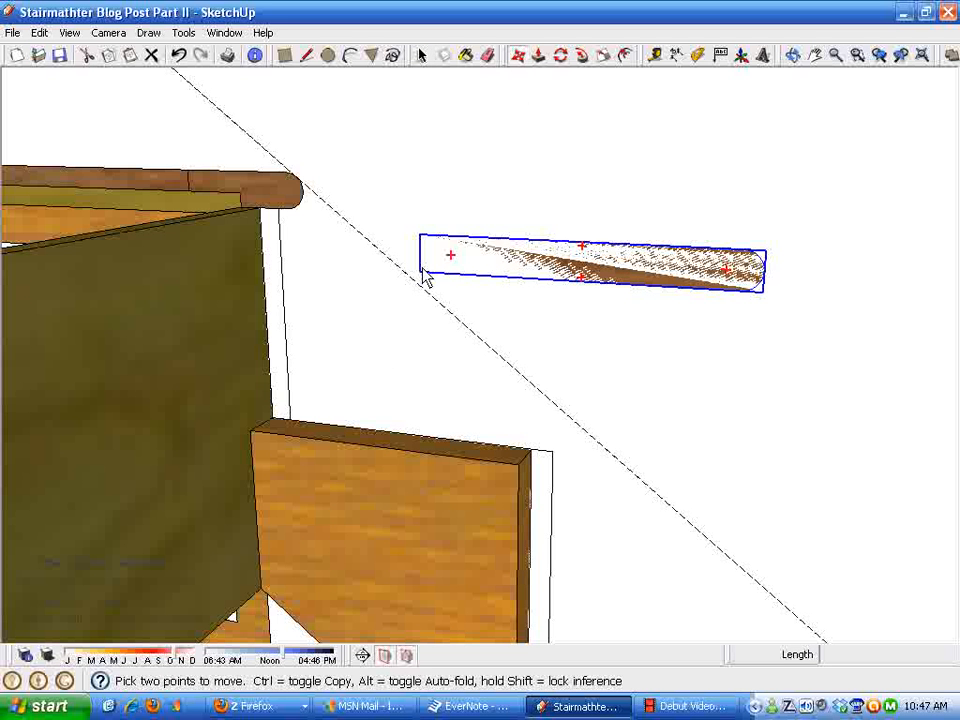
Snap the Tread component onto the top step of the stringer.
left_click_drag(450, 258, 298, 424)
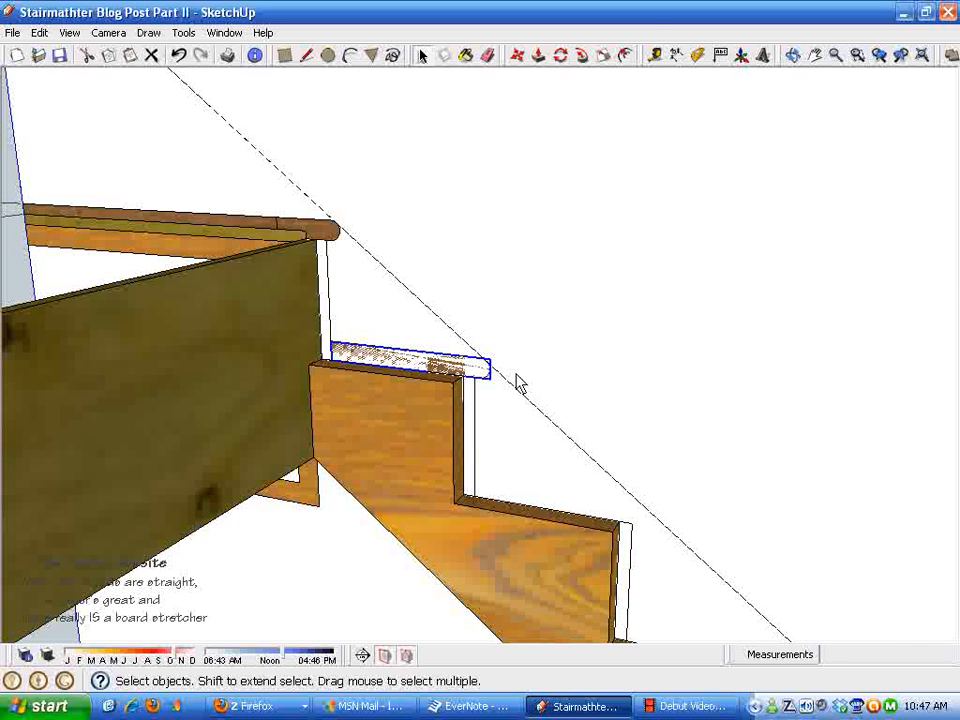
mouse_move(540, 84)
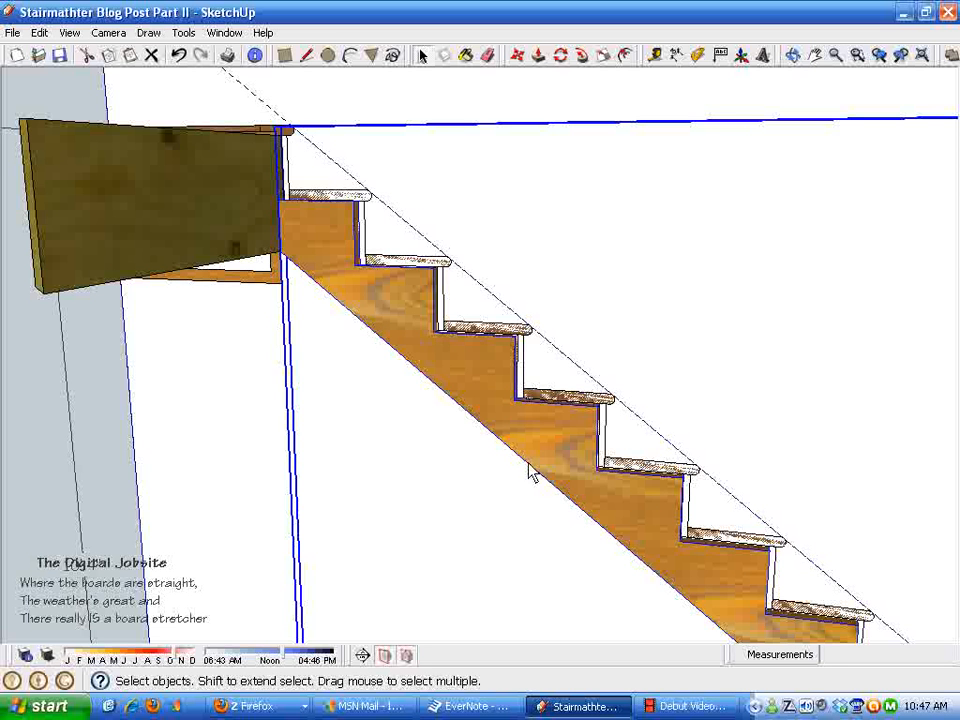
mouse_move(362, 288)
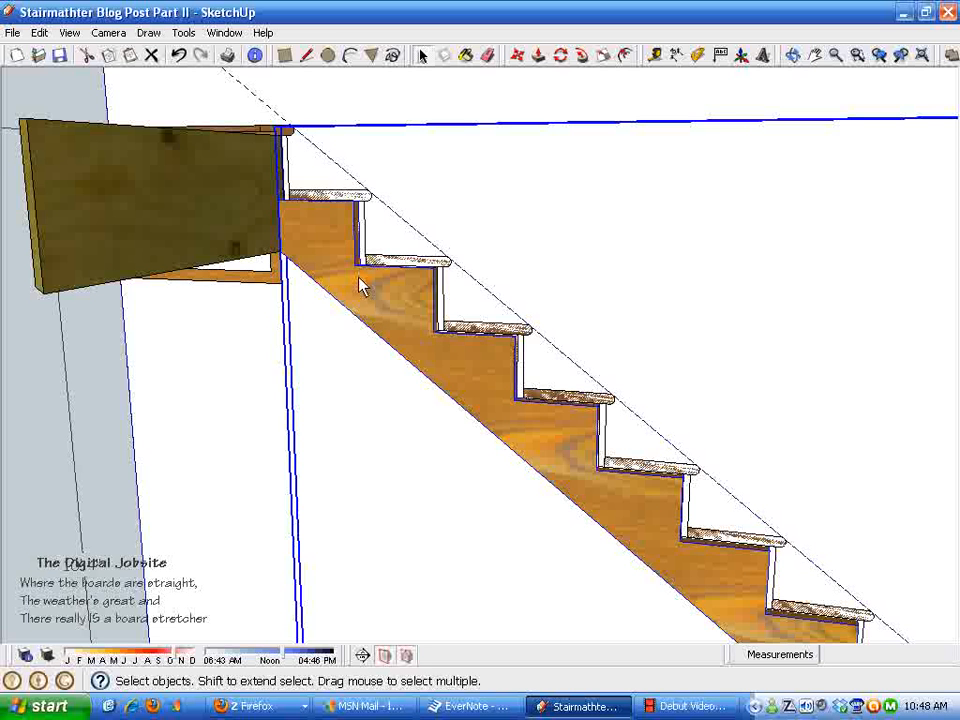
Change the stringer component's axes so the origin sits on a step edge.
right_click(364, 300)
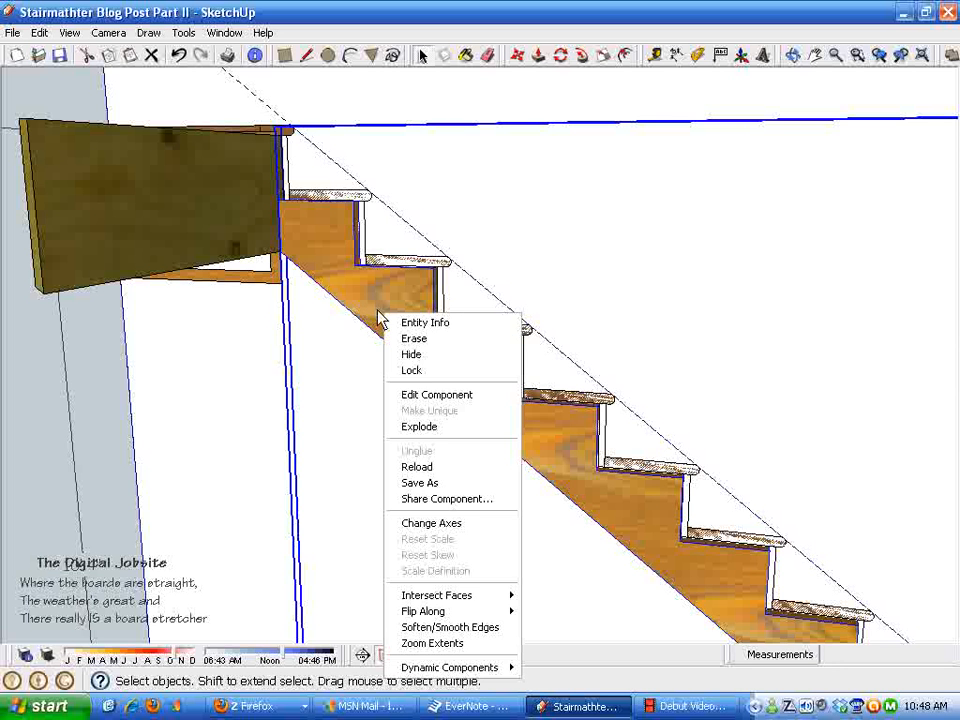
left_click(432, 524)
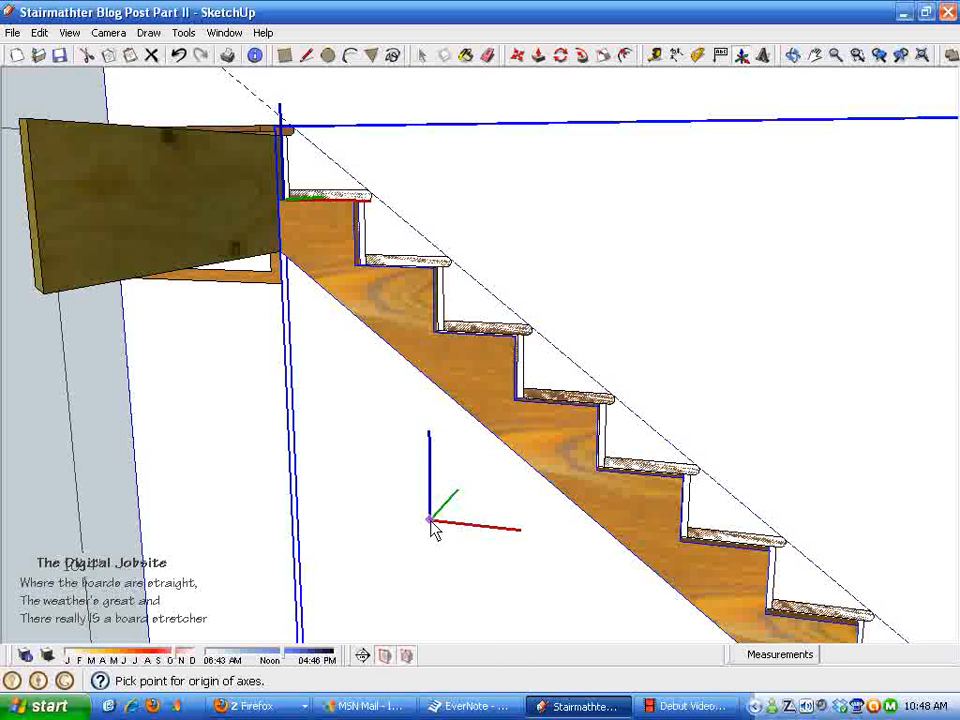
mouse_move(436, 388)
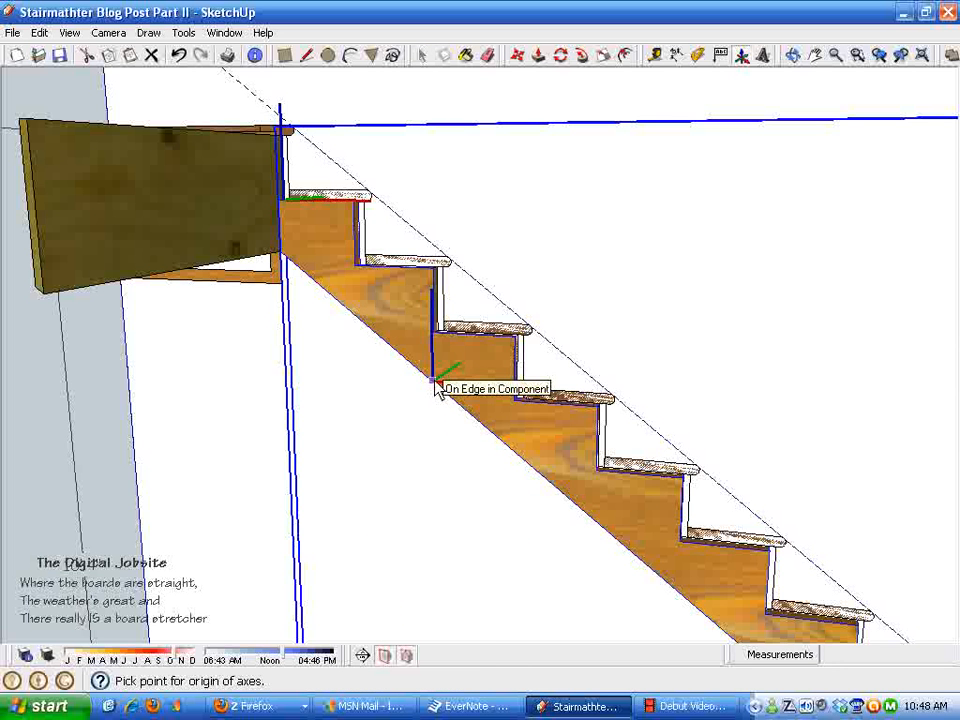
left_click(436, 380)
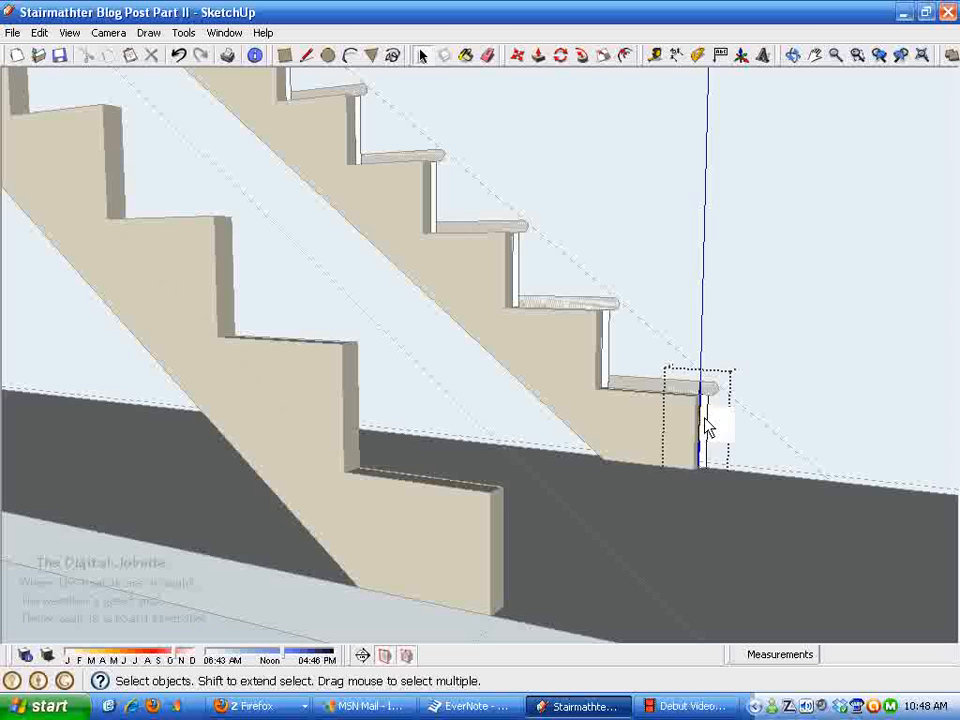
Push/Pull the tread nosing profile across the full stair width.
left_click(522, 56)
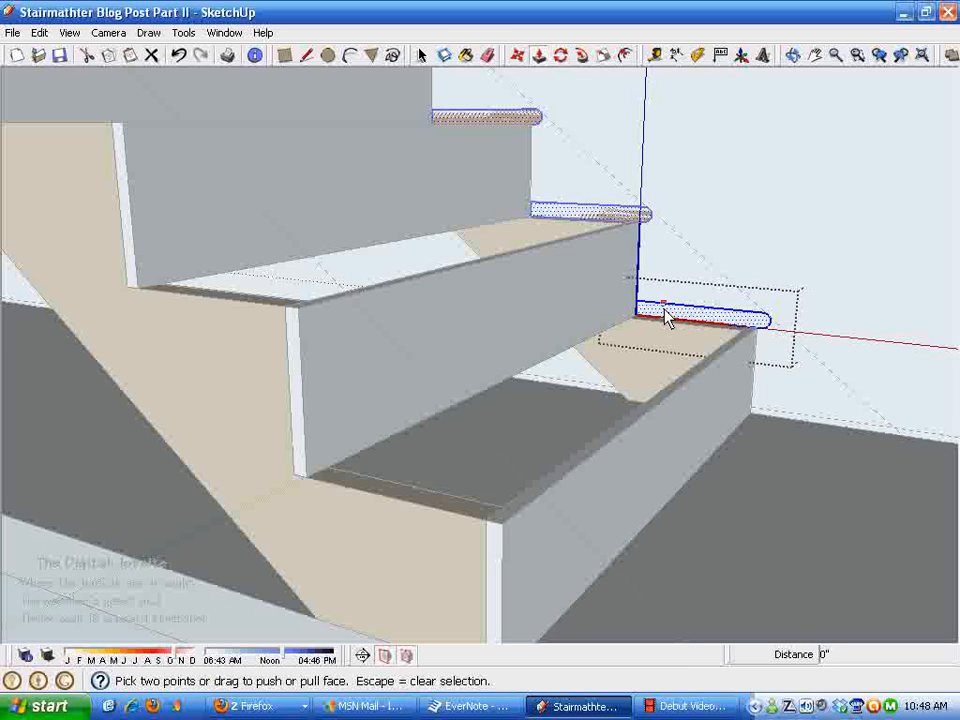
left_click_drag(664, 316, 320, 404)
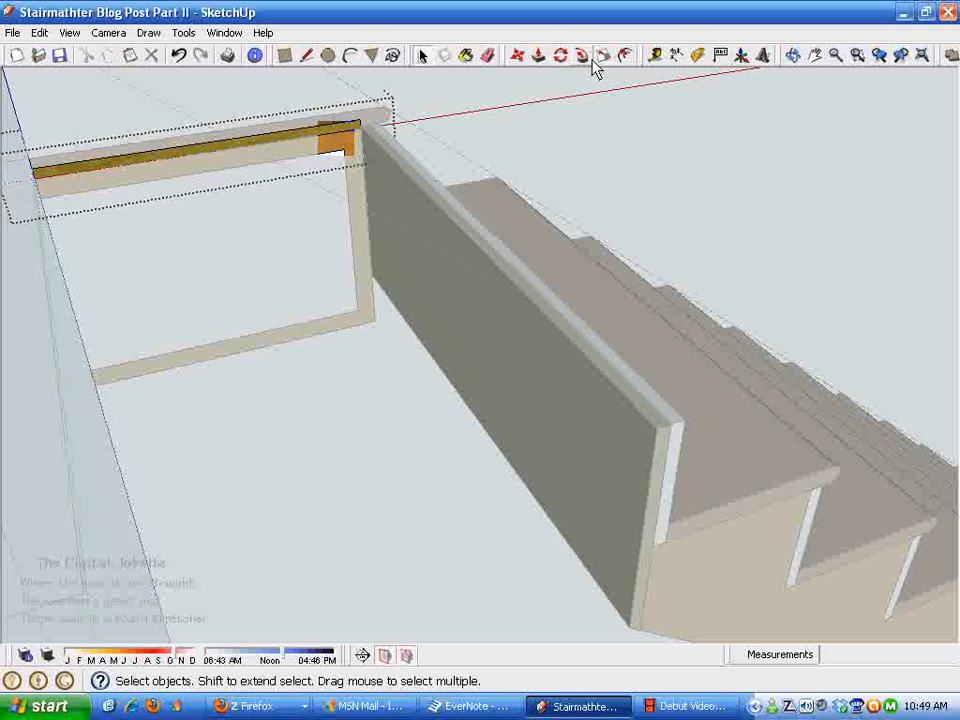
Push/Pull the top framing face out into a solid upper floor deck.
left_click(526, 54)
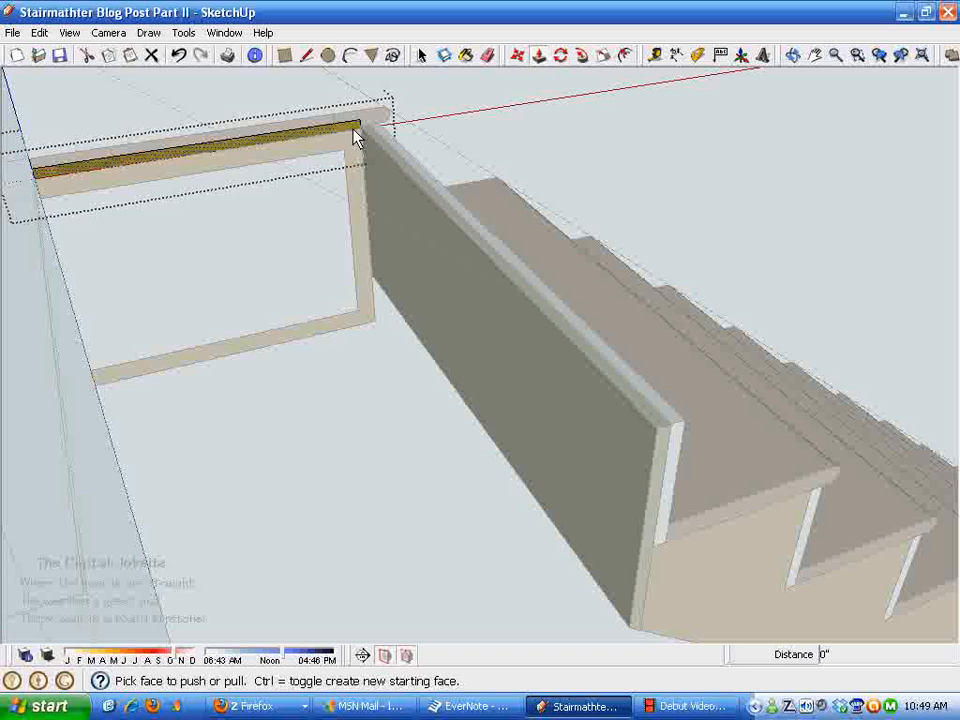
left_click_drag(356, 140, 584, 368)
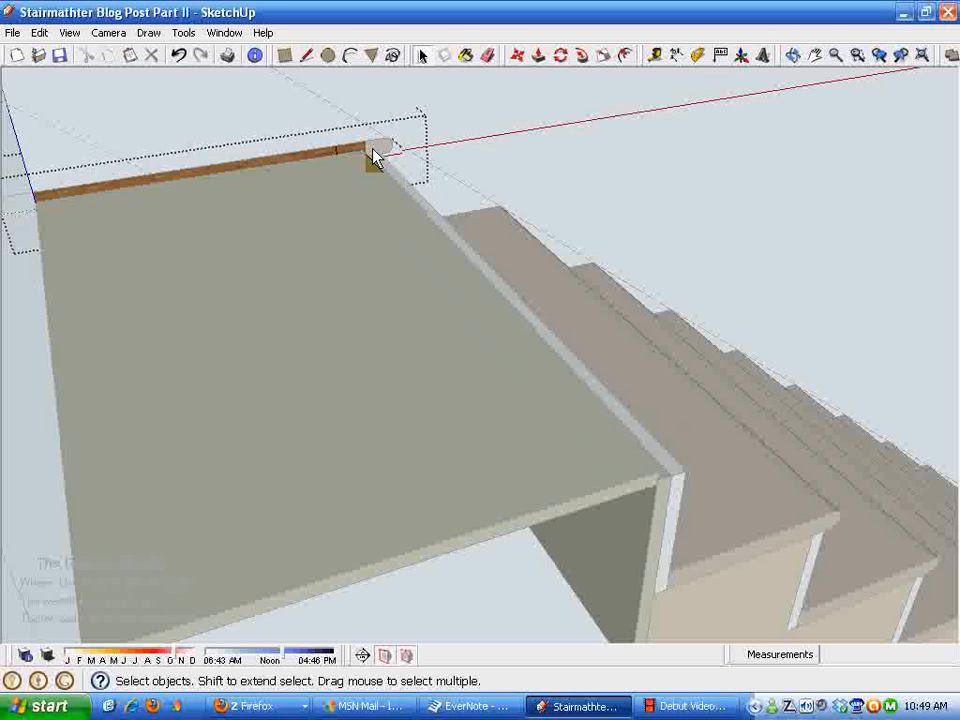
left_click(528, 52)
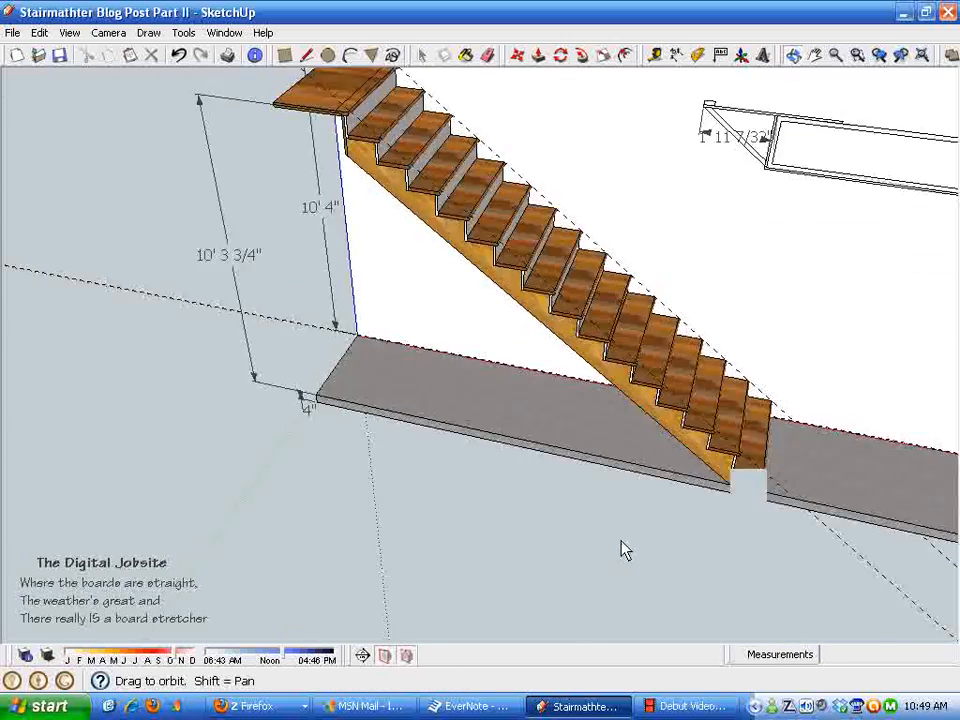
Group the wall base strip and Push/Pull the floor rectangle into a thick slab.
left_click_drag(624, 548, 470, 470)
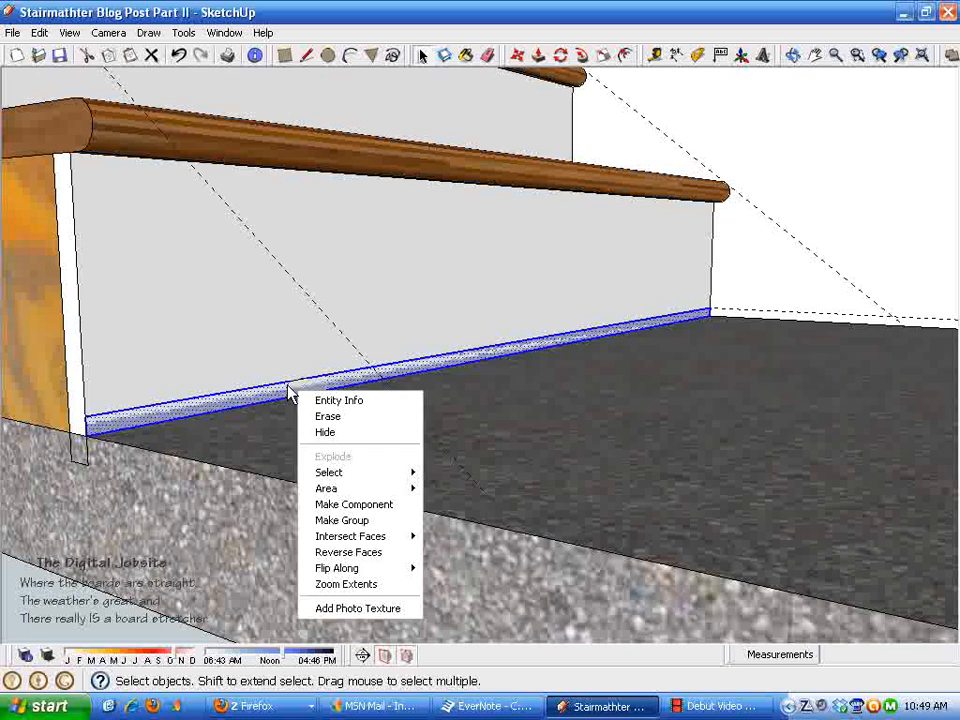
mouse_move(342, 520)
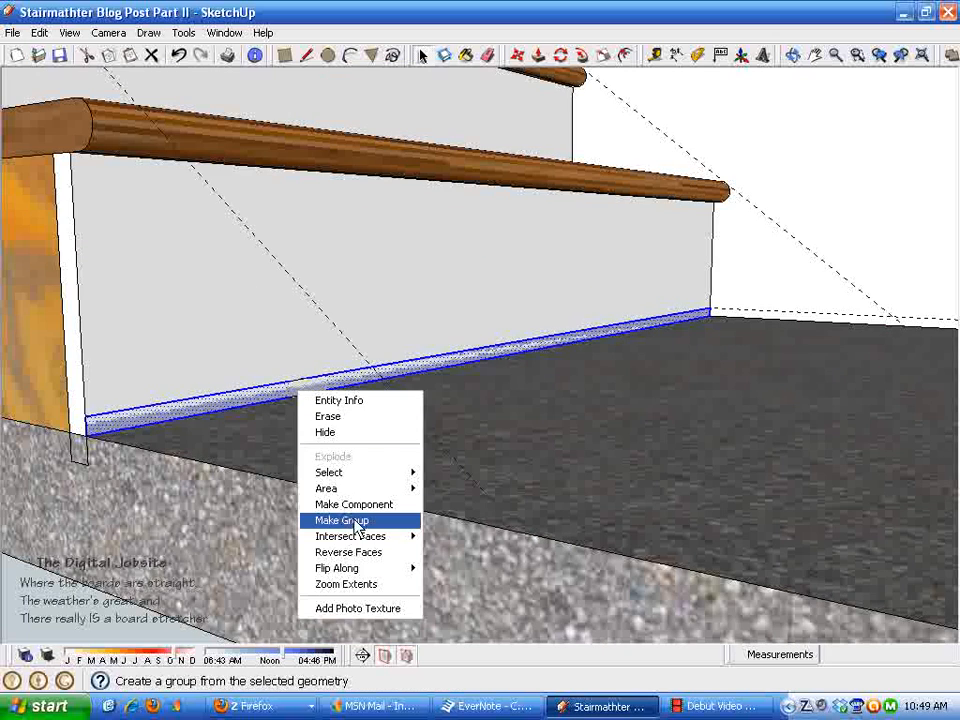
left_click(342, 520)
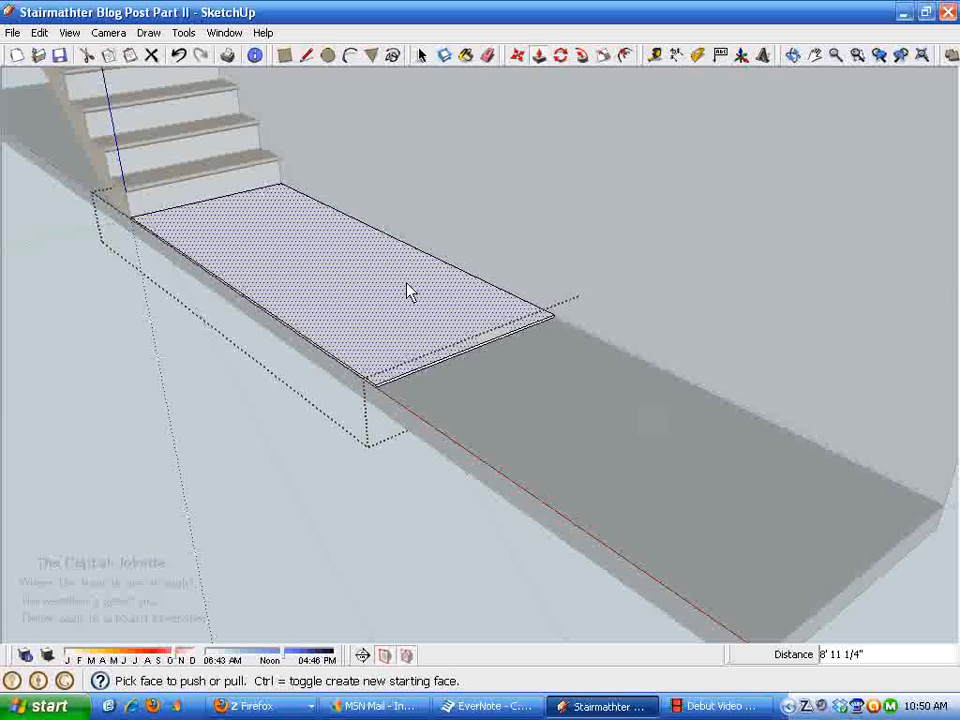
left_click_drag(410, 290, 844, 510)
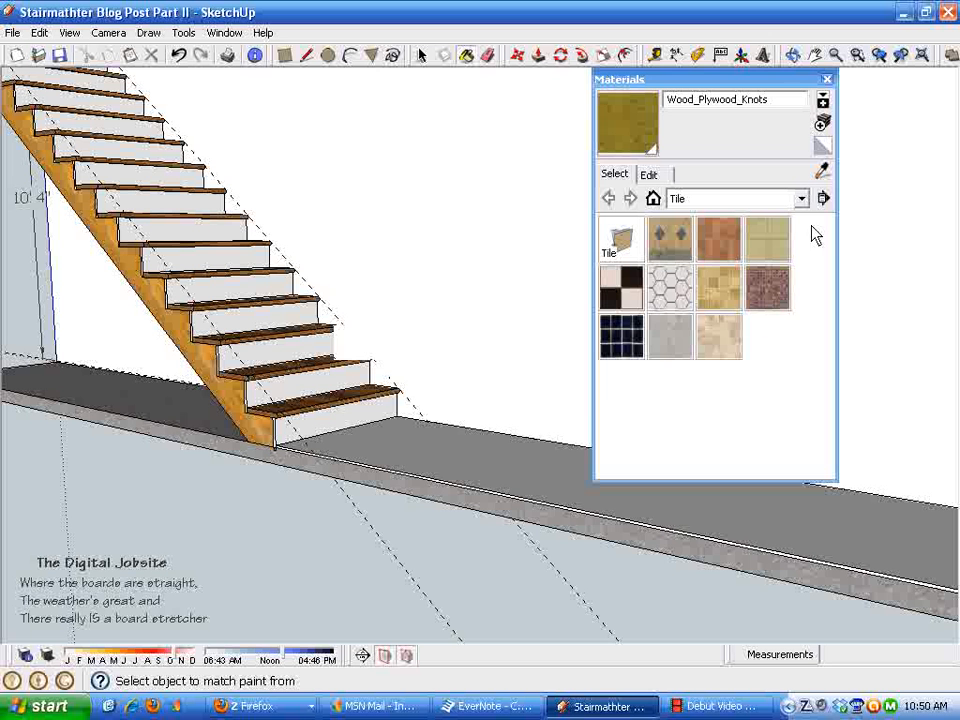
Paint the floor strip at the stair foot with a Tile category material.
left_click(720, 336)
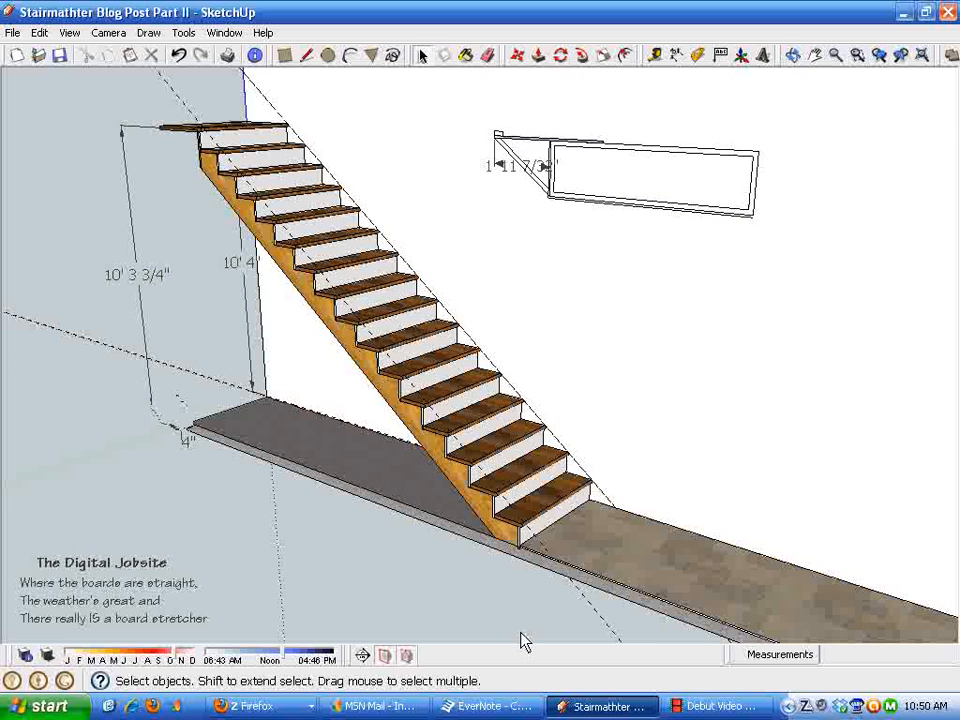
mouse_move(500, 352)
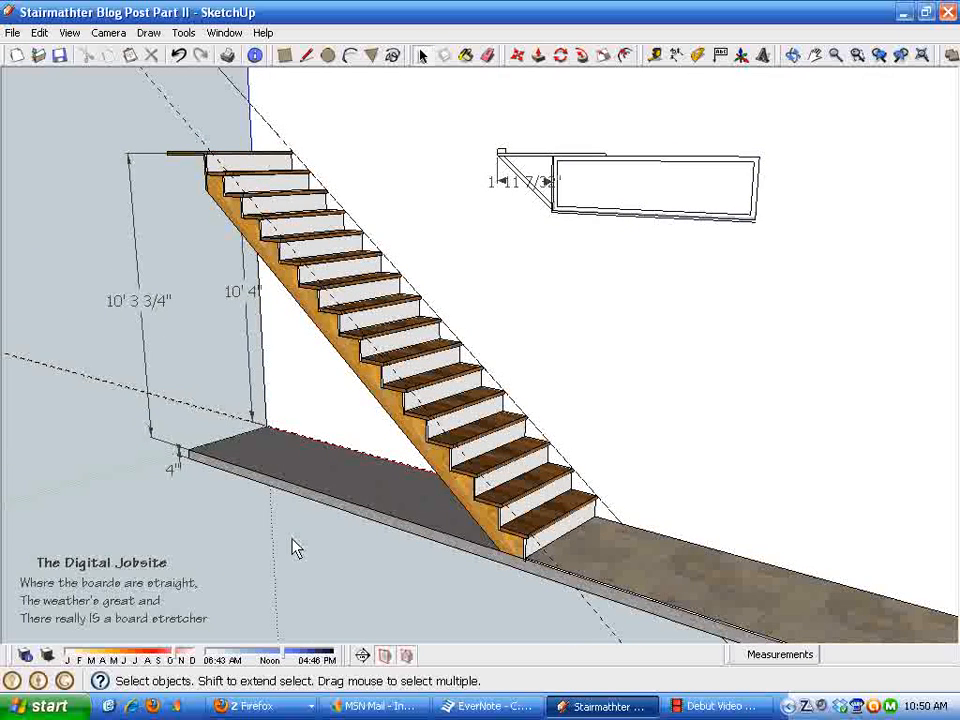
mouse_move(312, 396)
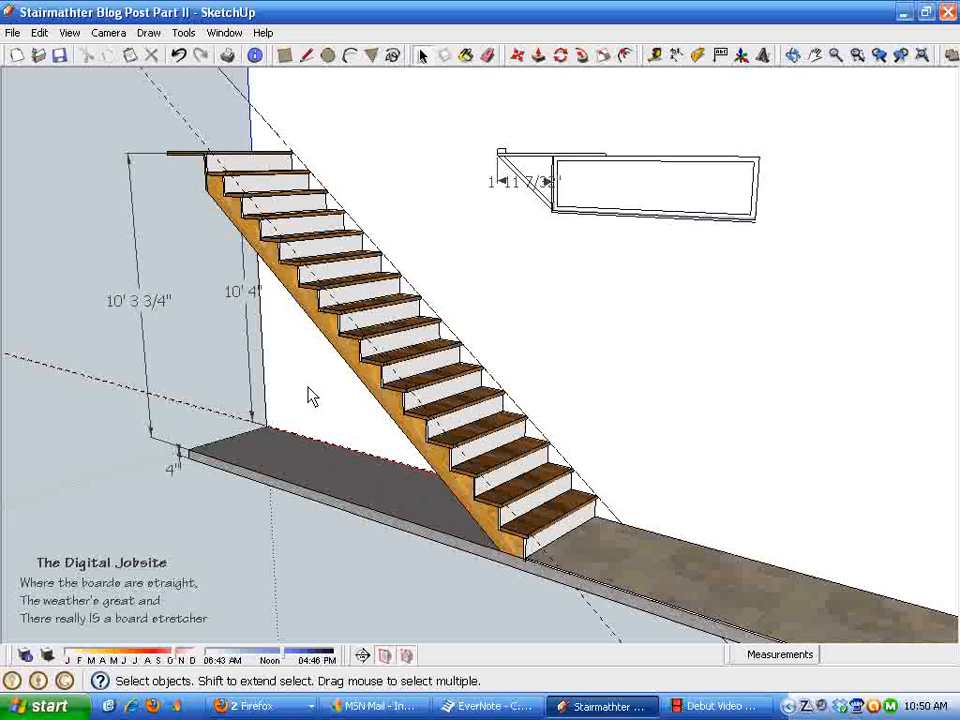
mouse_move(390, 328)
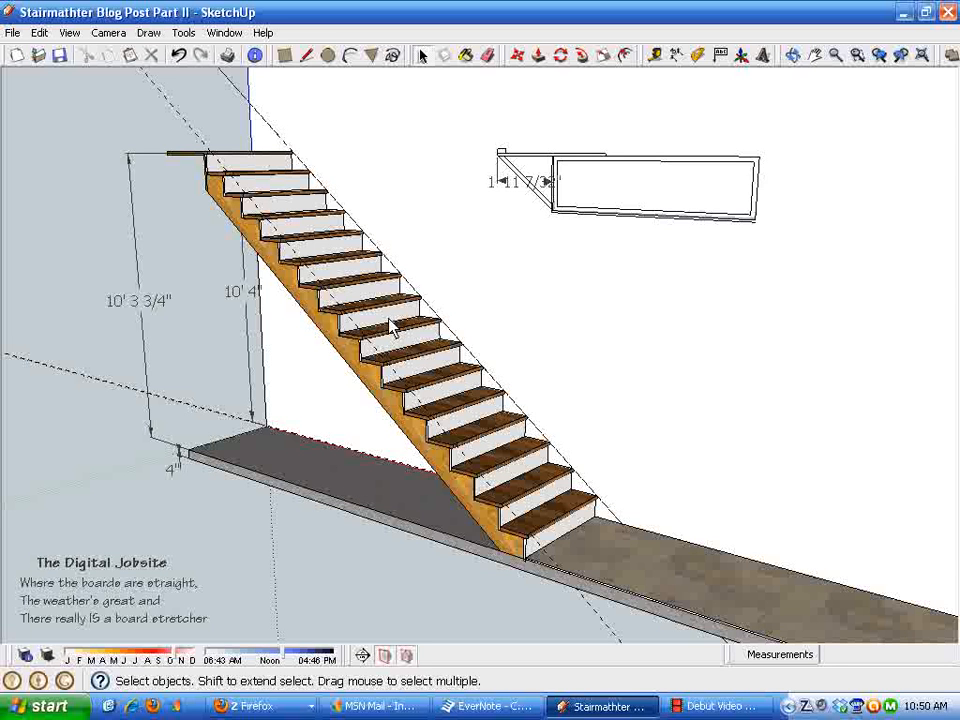
mouse_move(452, 574)
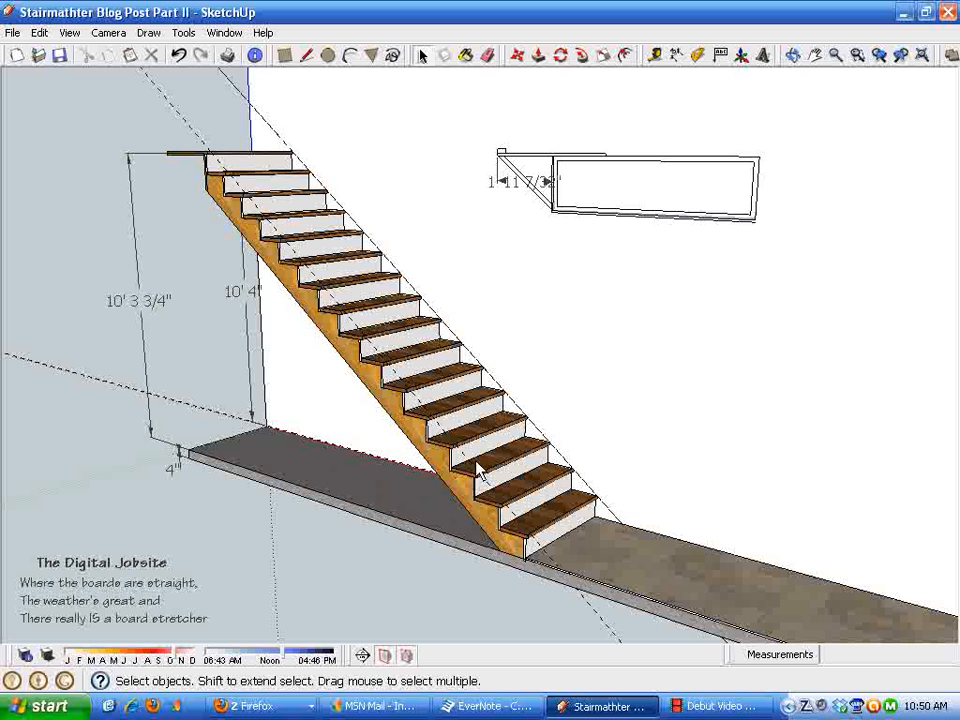
mouse_move(554, 592)
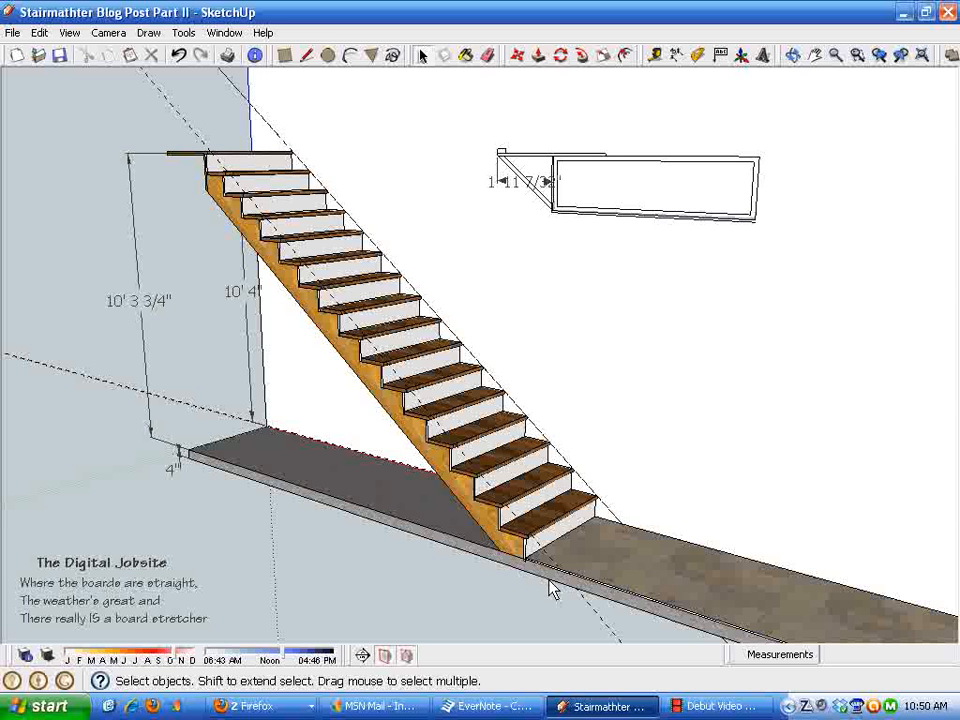
mouse_move(410, 456)
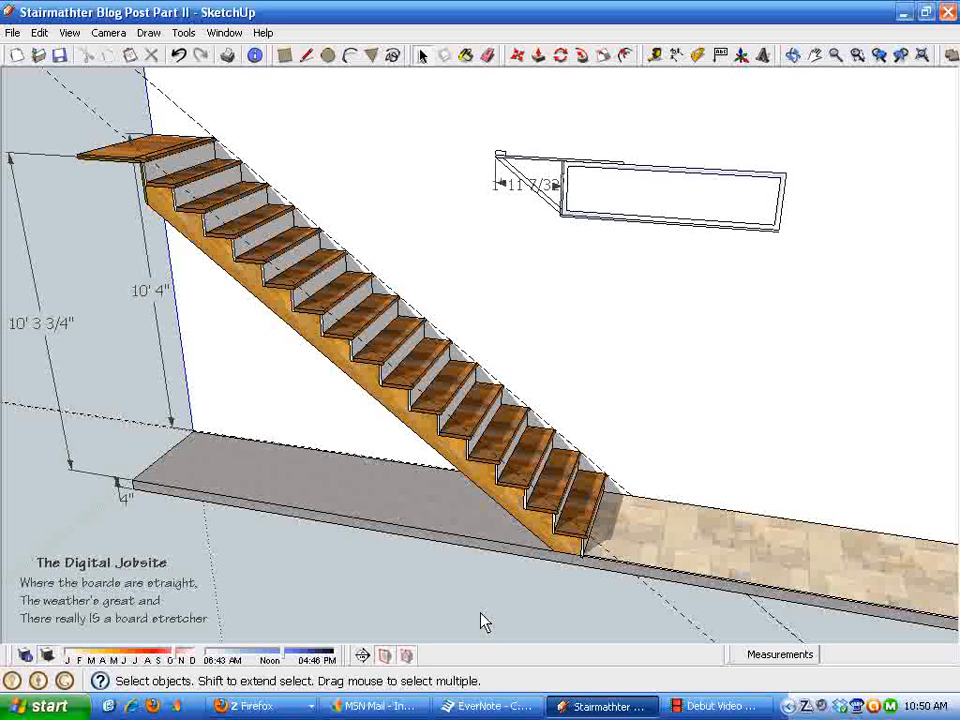
mouse_move(380, 604)
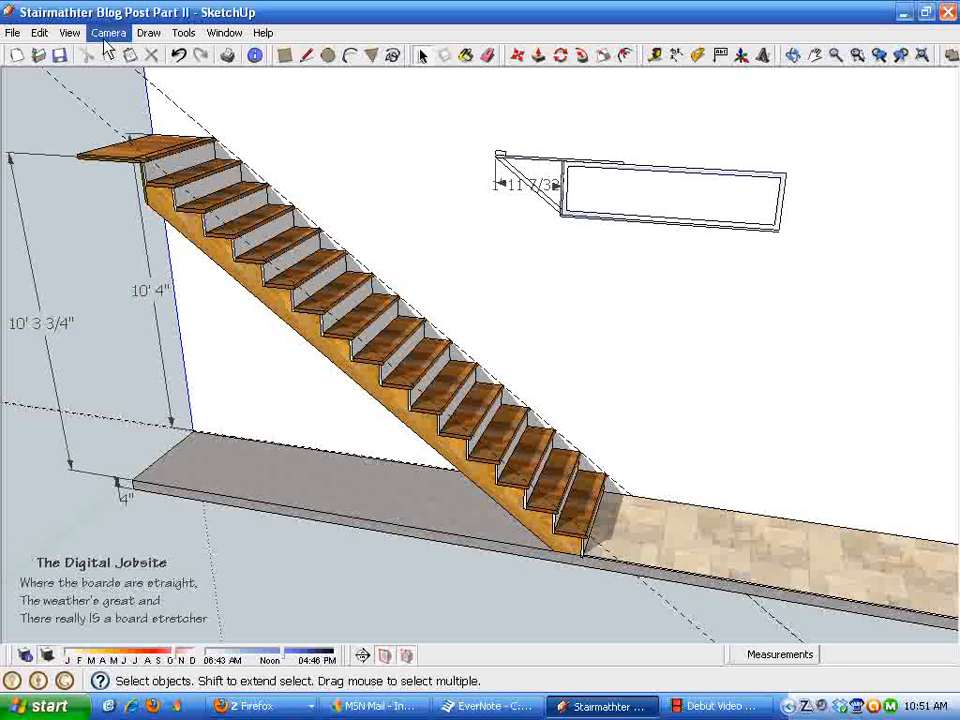
left_click(264, 32)
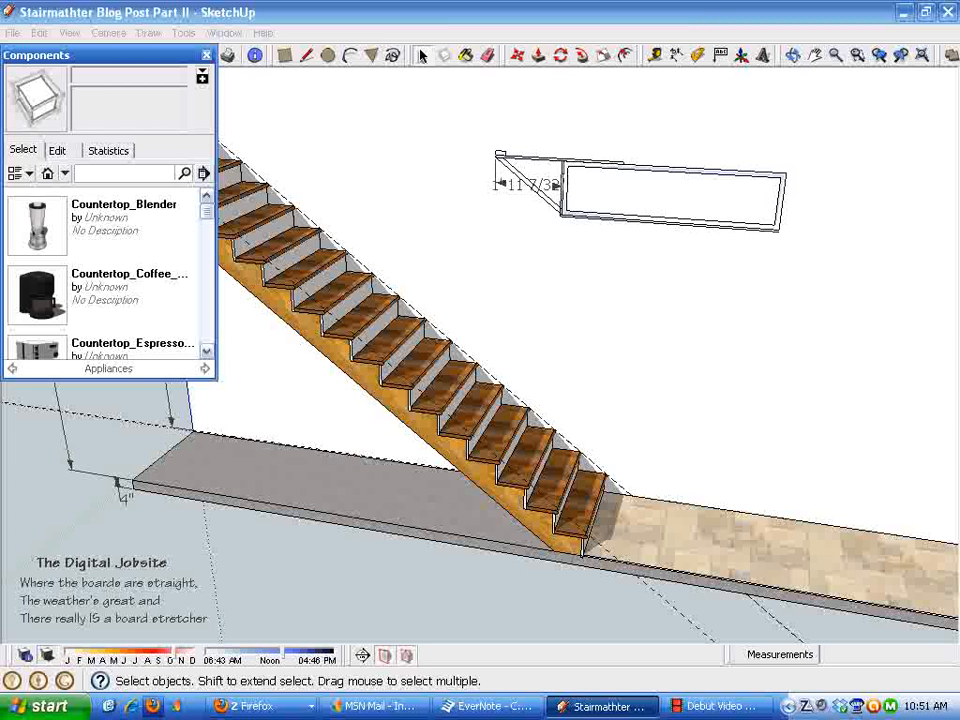
mouse_move(108, 184)
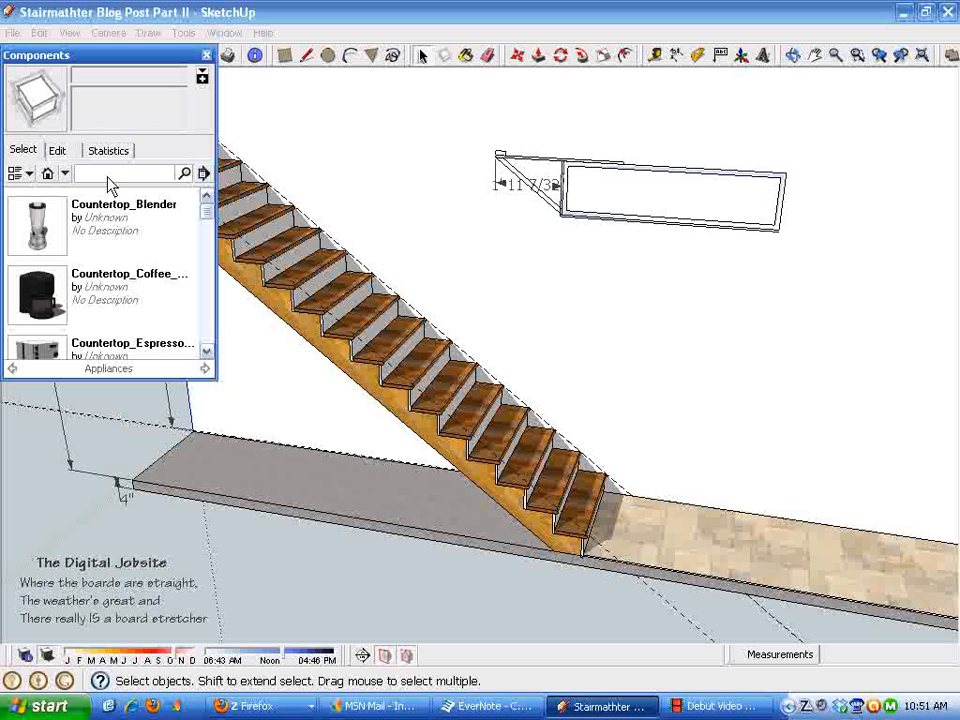
mouse_move(276, 430)
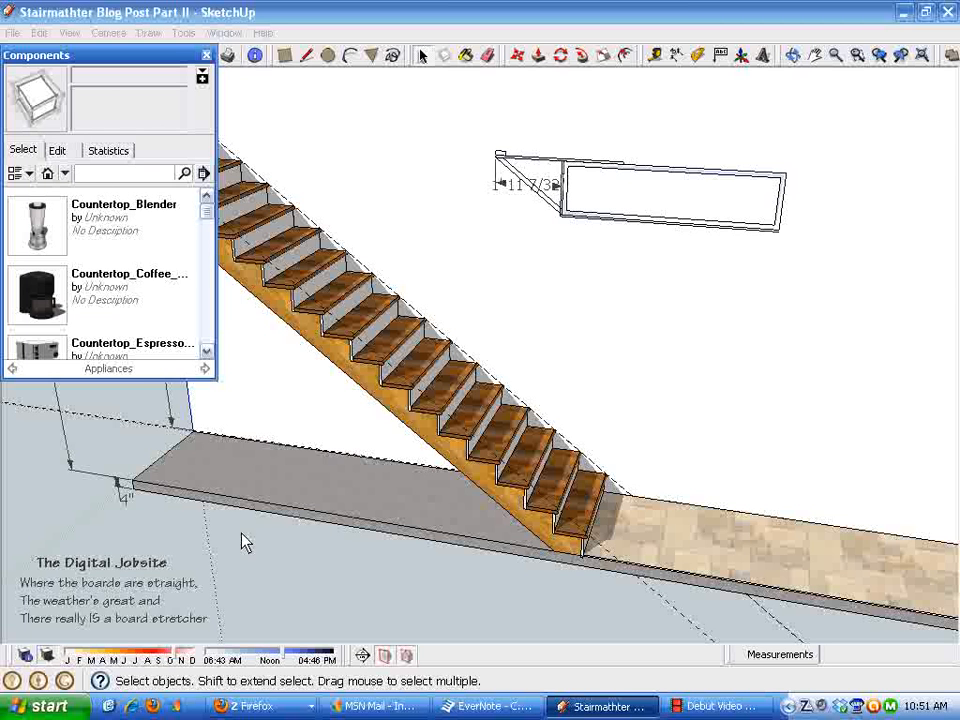
mouse_move(278, 276)
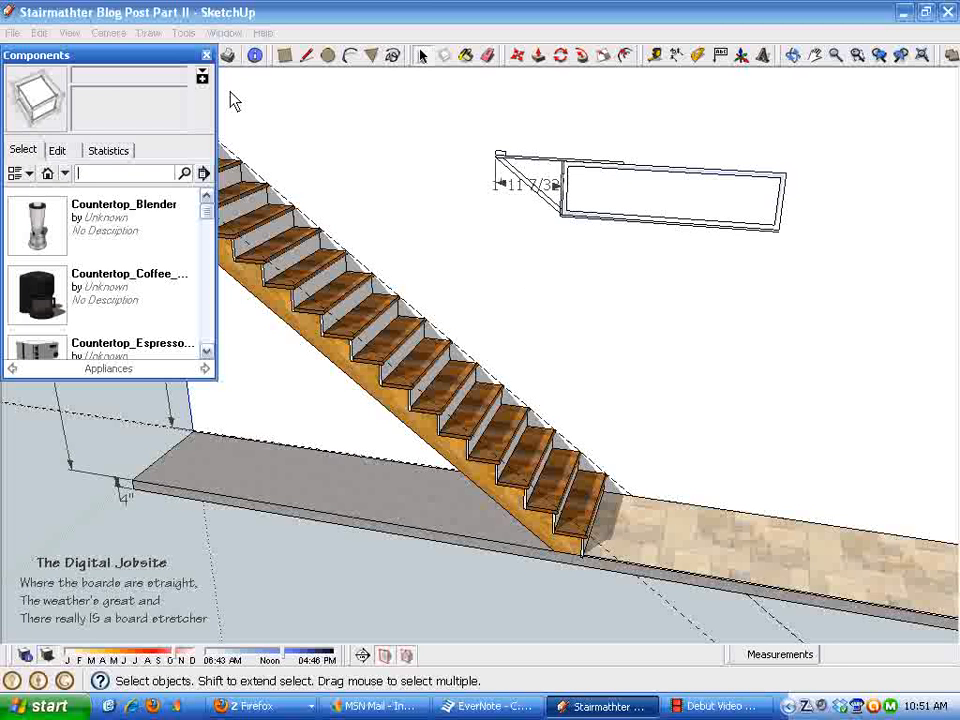
left_click(204, 54)
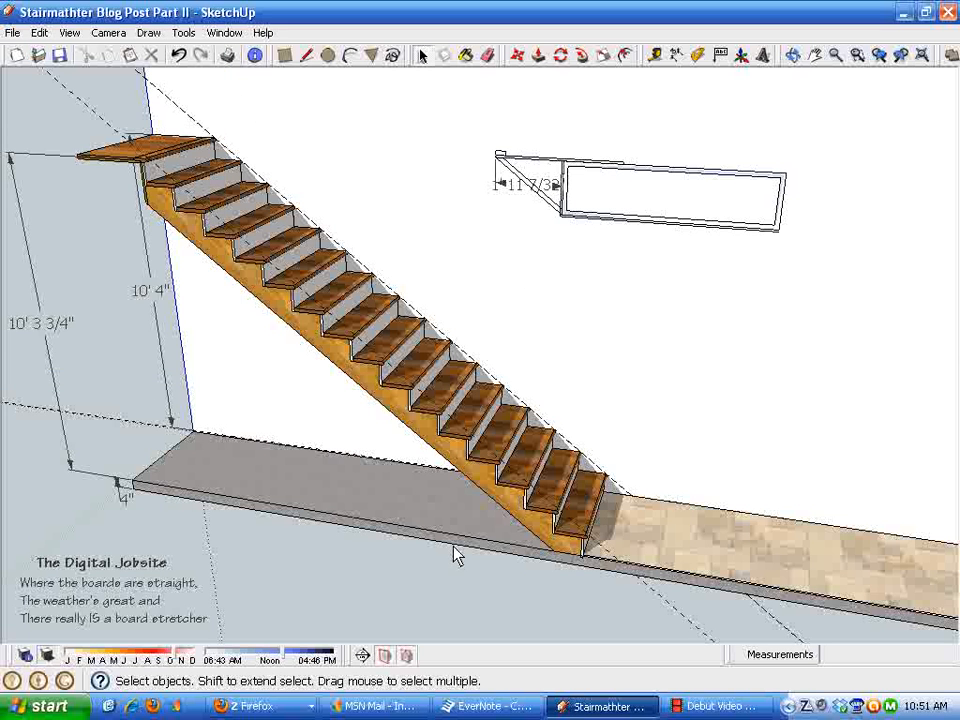
mouse_move(312, 576)
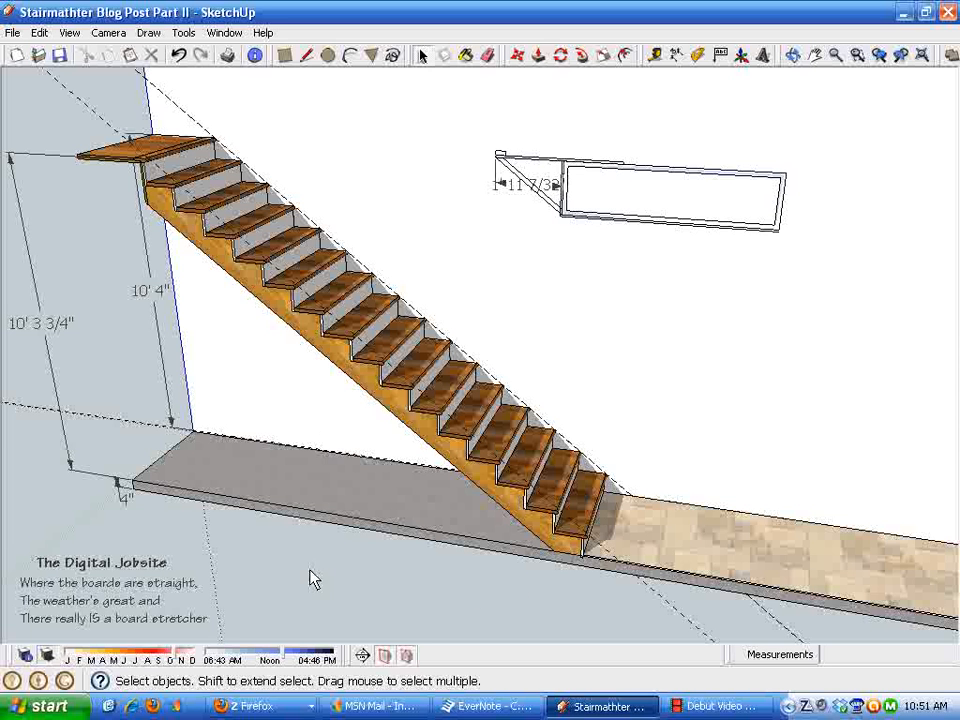